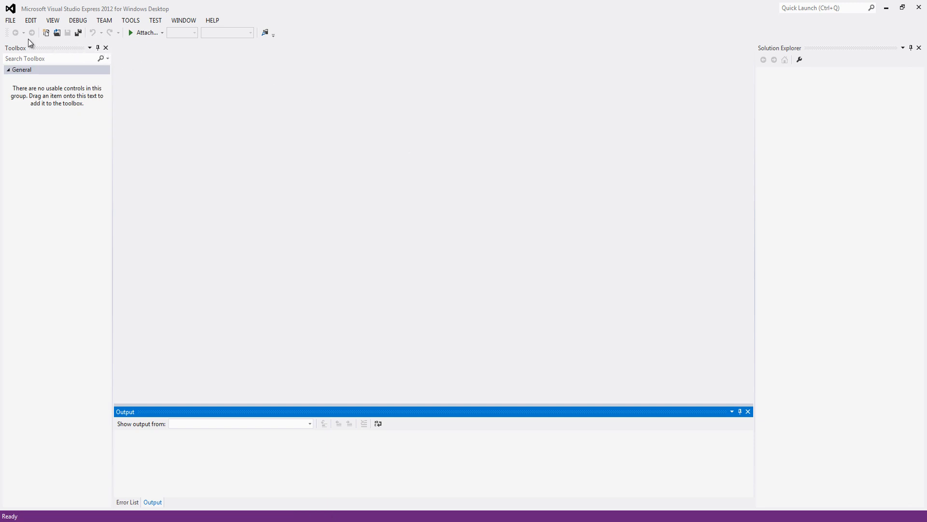
- Create a new Visual Basic Windows Forms project and title its form 'Skype application'
click(10, 19)
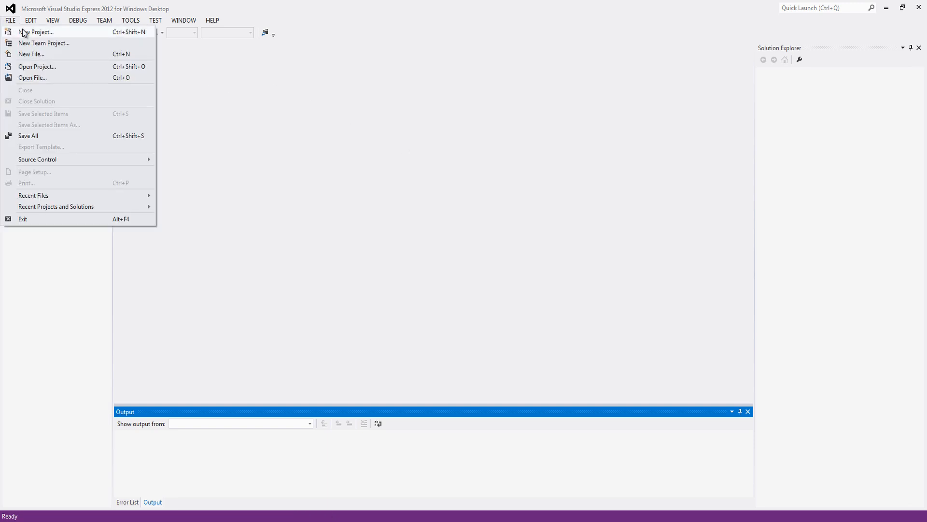
click(37, 32)
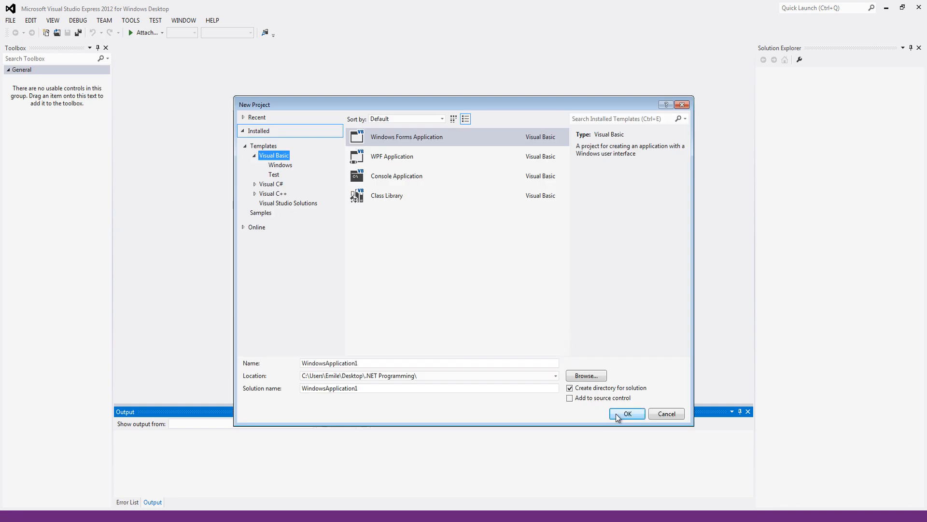
click(626, 413)
text(Skype application)
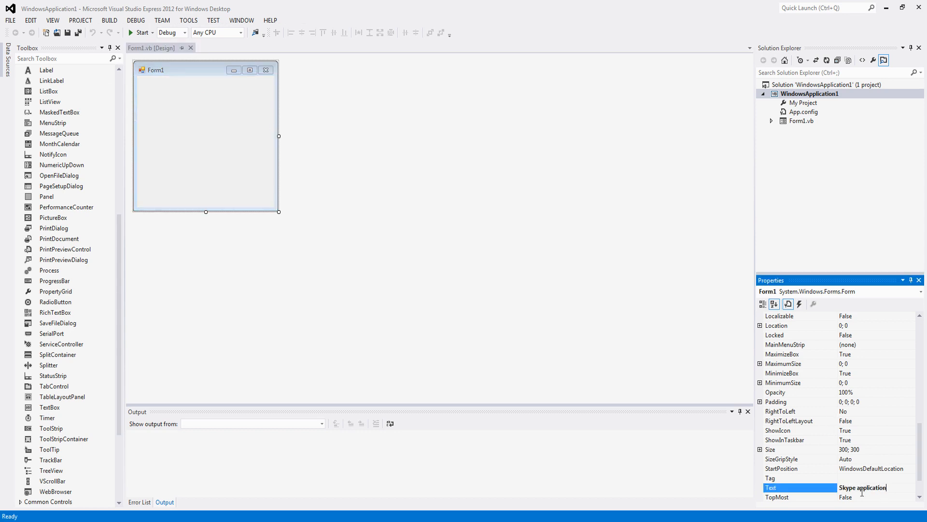
key(Return)
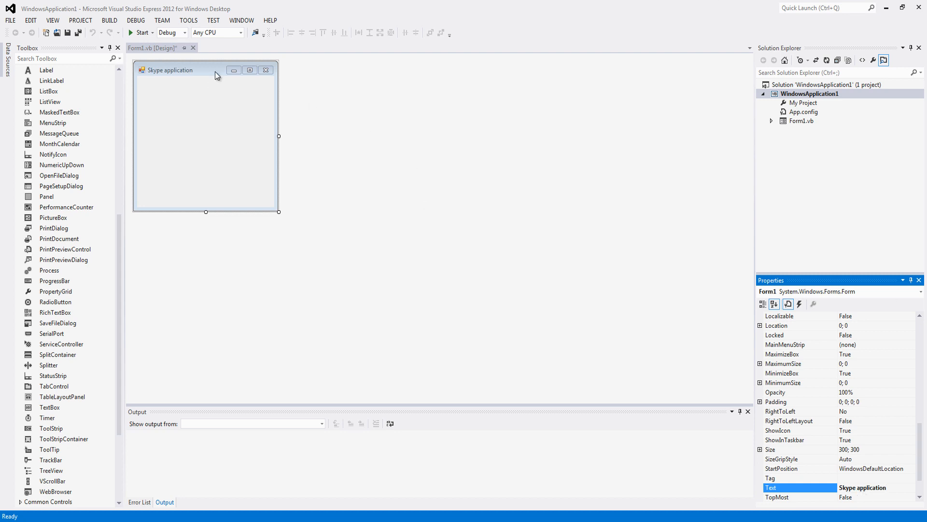
- Add the Skype4COM 1.0 Type Library COM reference through the project's Reference Manager
right_click(811, 94)
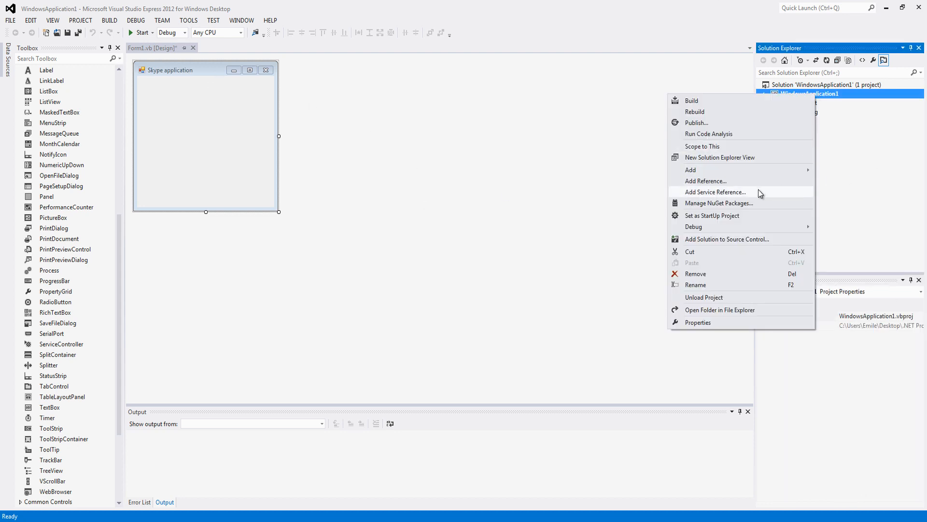
click(705, 181)
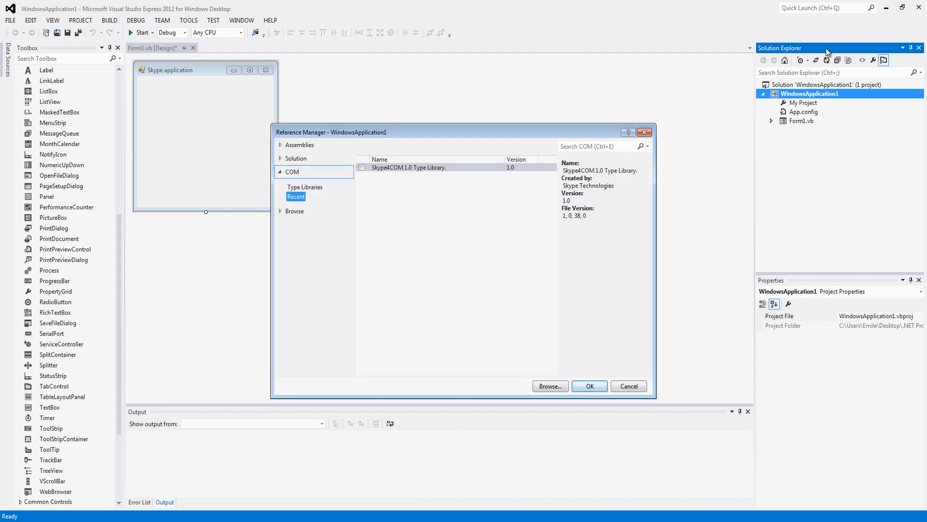
mouse_move(464, 231)
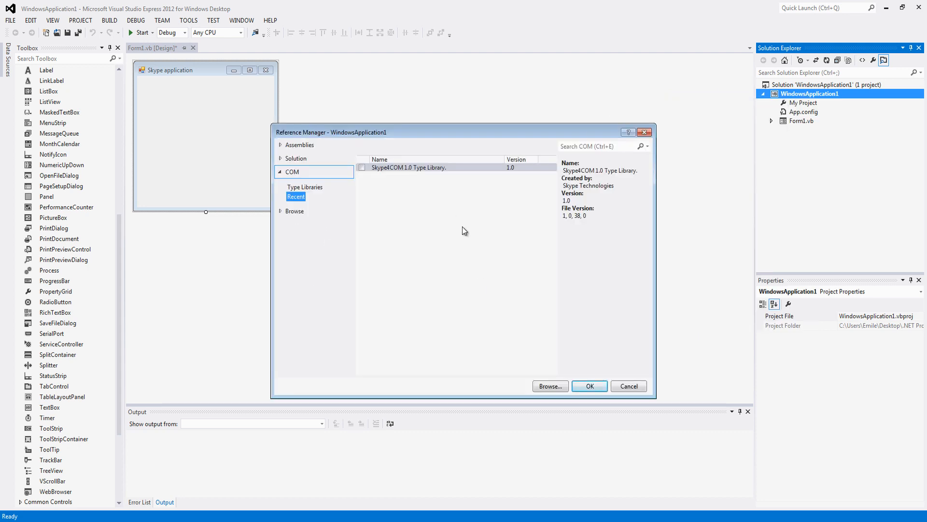
click(361, 168)
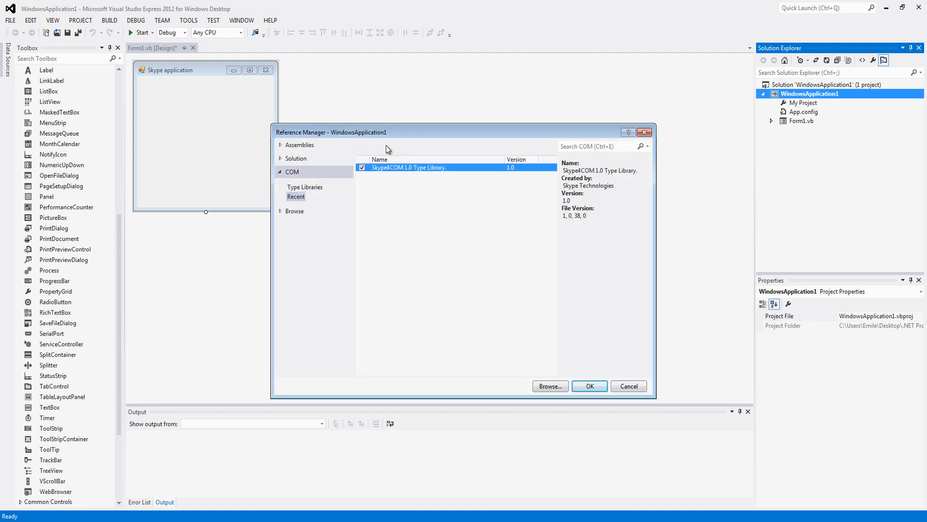
mouse_move(415, 170)
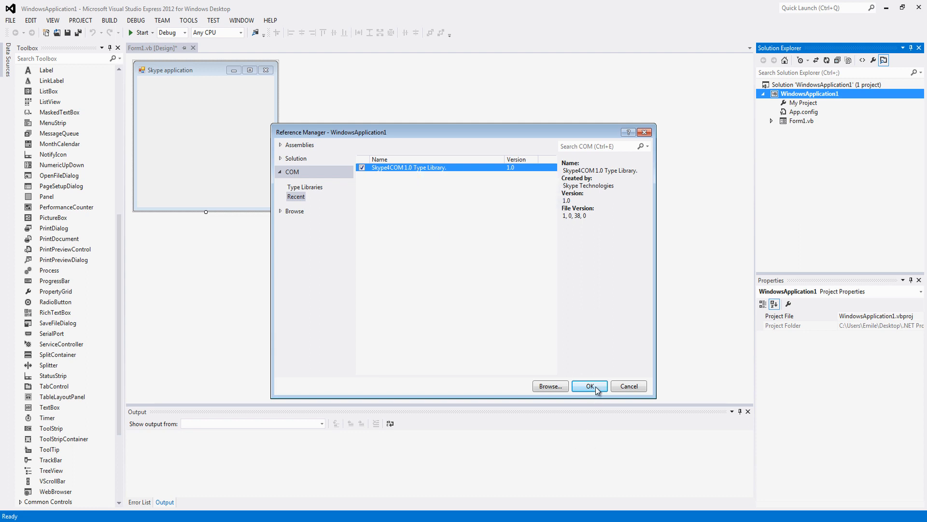
click(590, 386)
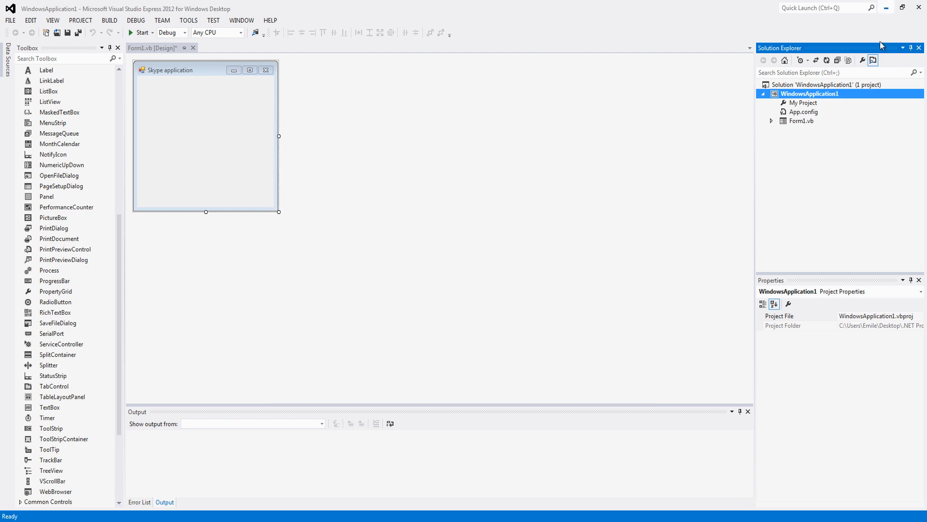
- Write Imports SKYPE4COMLib and Public WithEvents skype As New SKYPE4COMLib.Skype in Form1's code
right_click(801, 121)
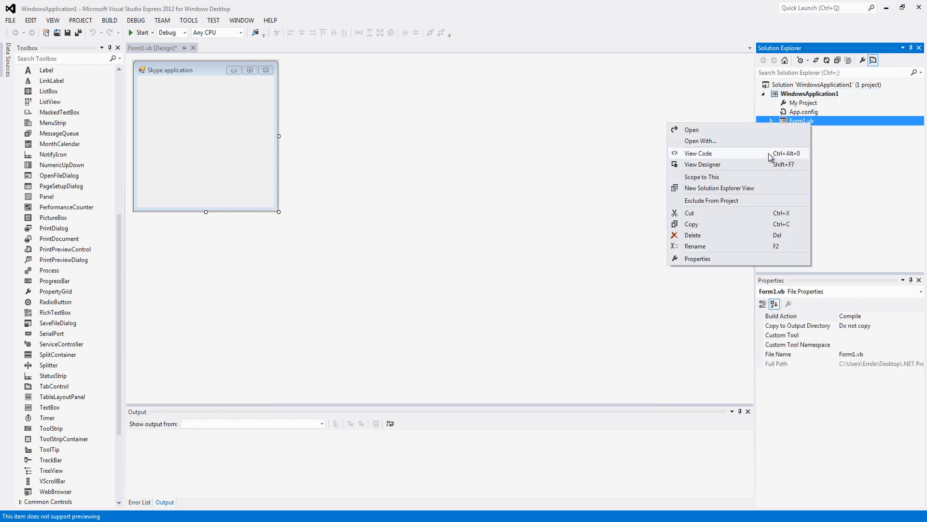
click(697, 154)
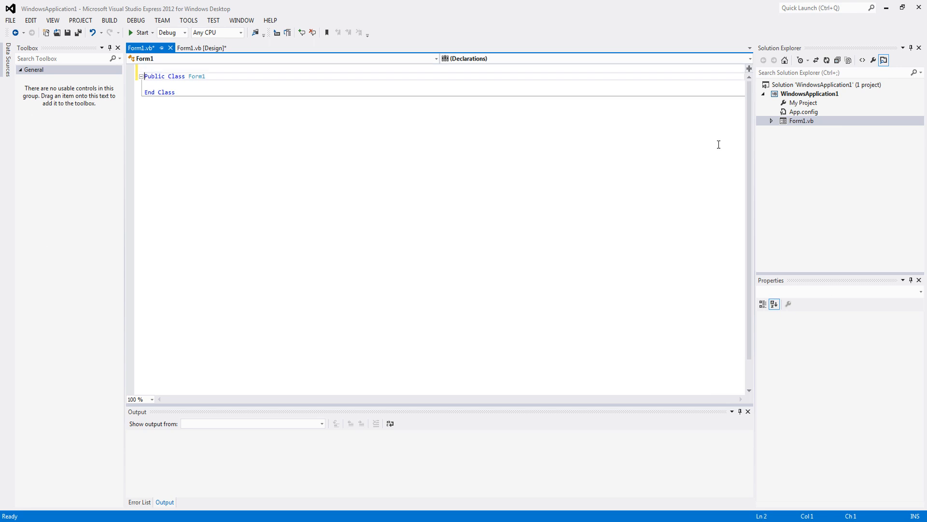
text(Imports SKYPE4COMLib)
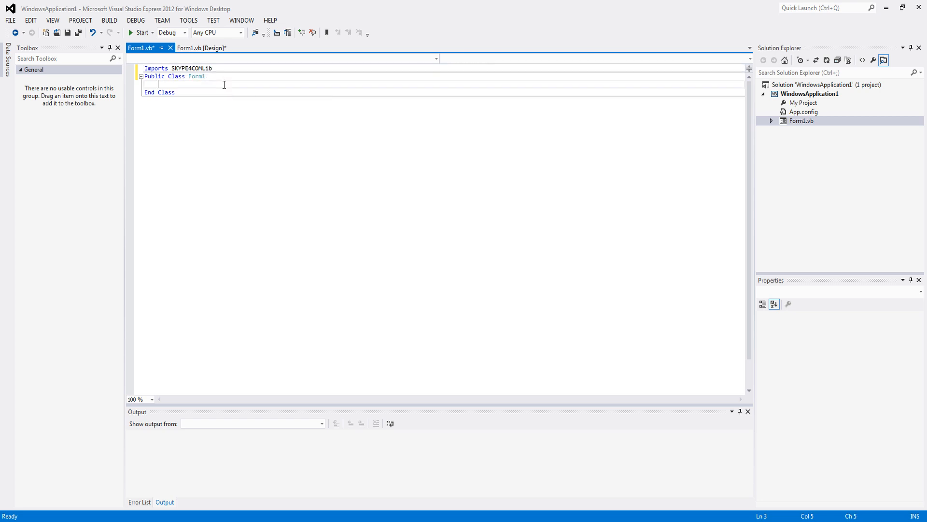
click(238, 85)
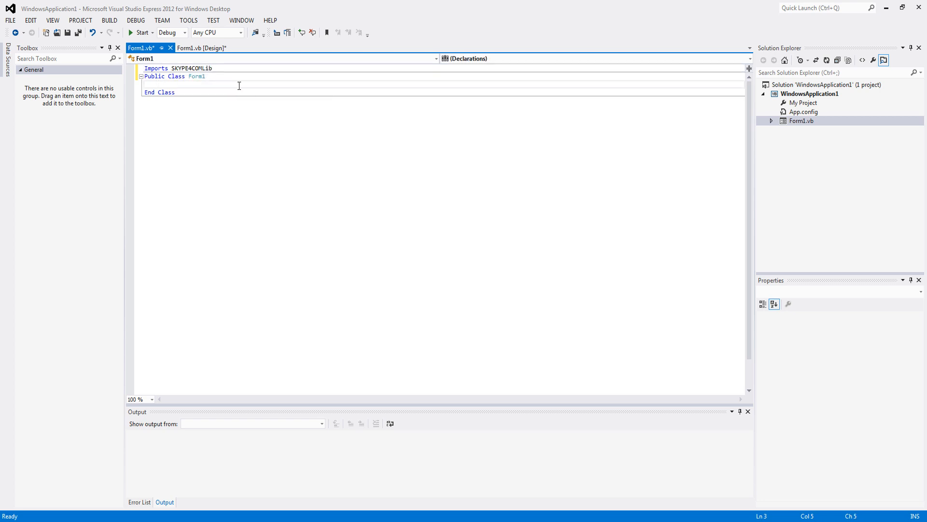
text(Public withEvents skype As New)
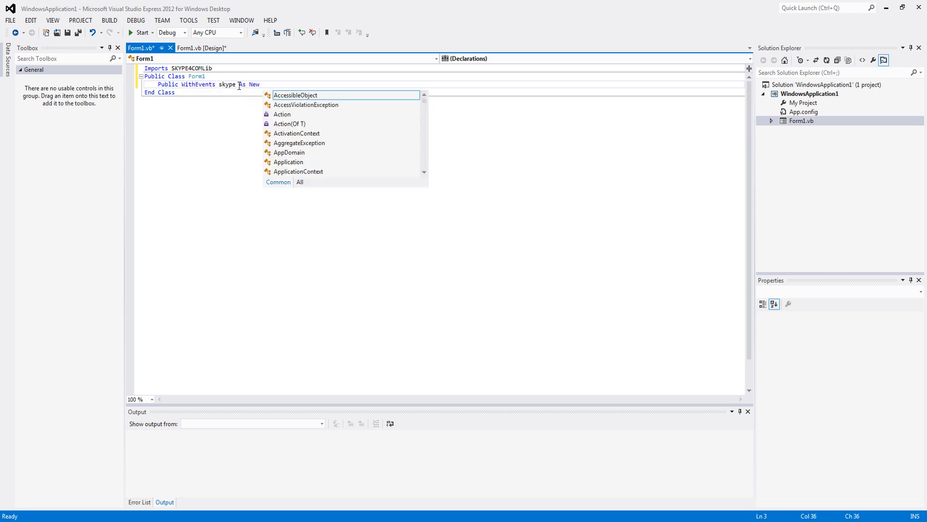
text(SKYPE4COMLib.skype)
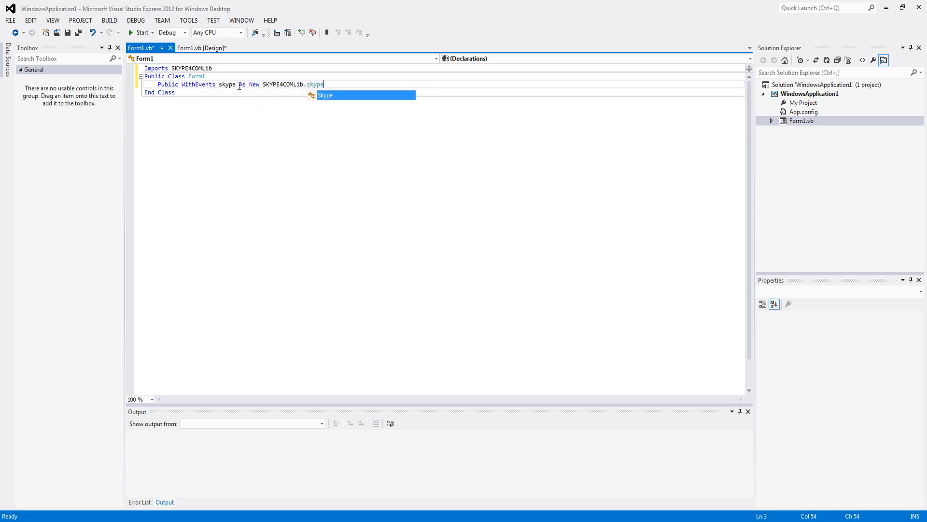
click(207, 49)
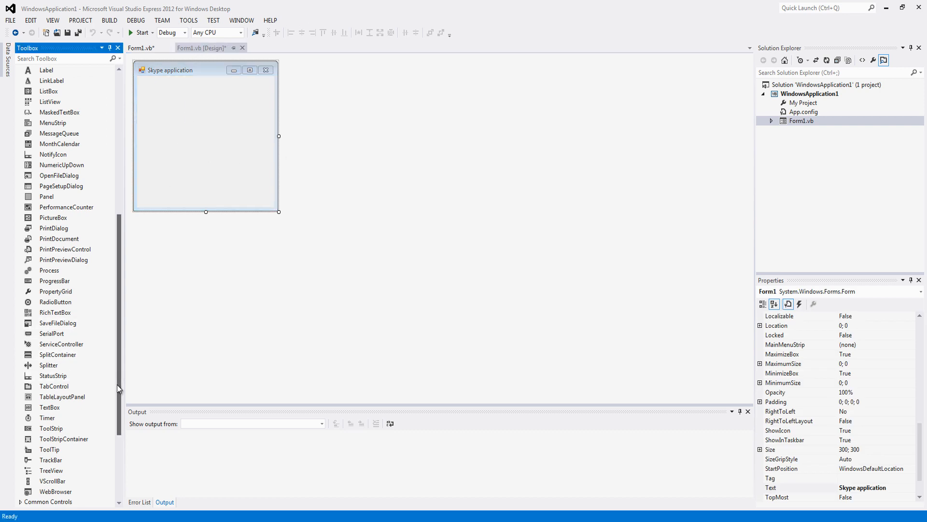
- Place a TabControl on the form with pages named 'Message one' and 'Message all'
scroll(down, 3)
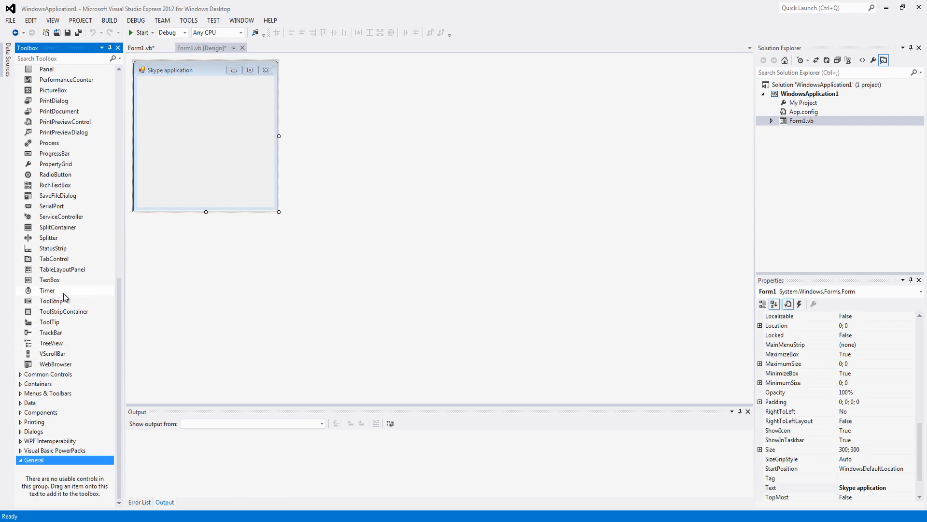
mouse_move(54, 259)
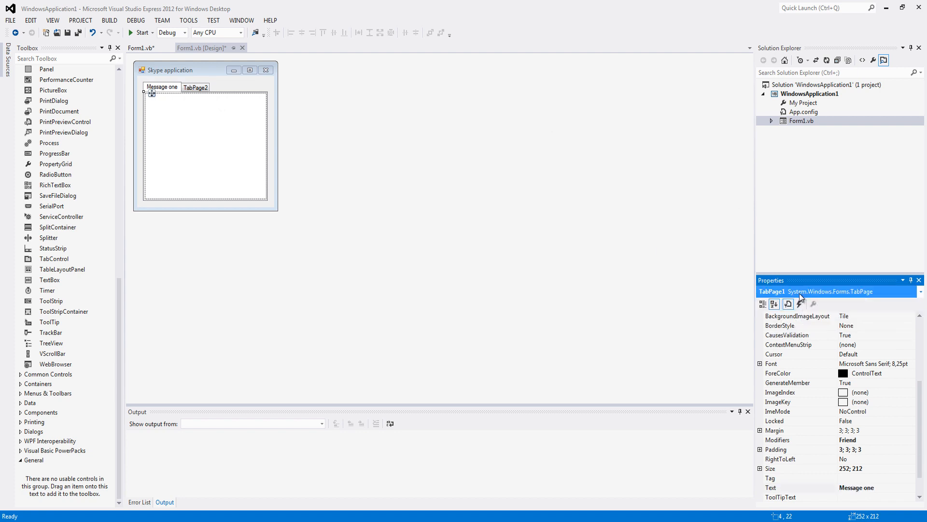
click(195, 87)
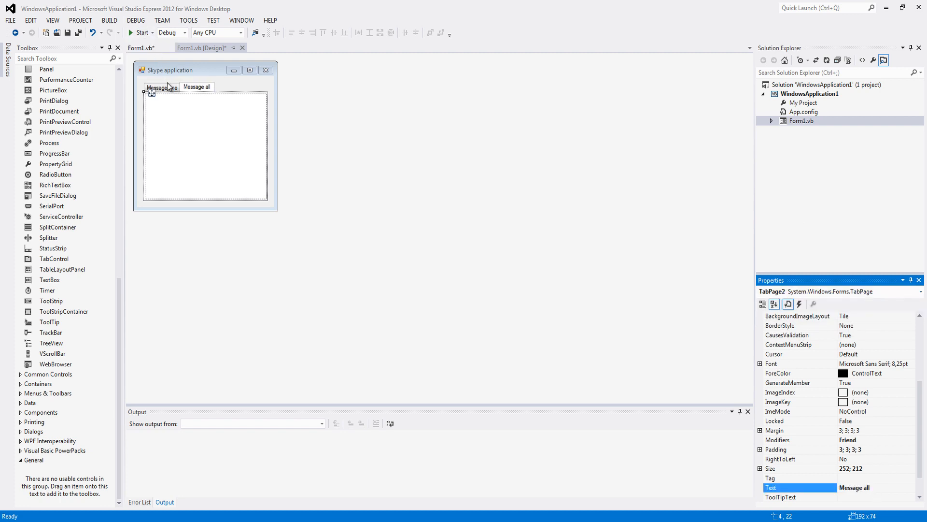
click(205, 142)
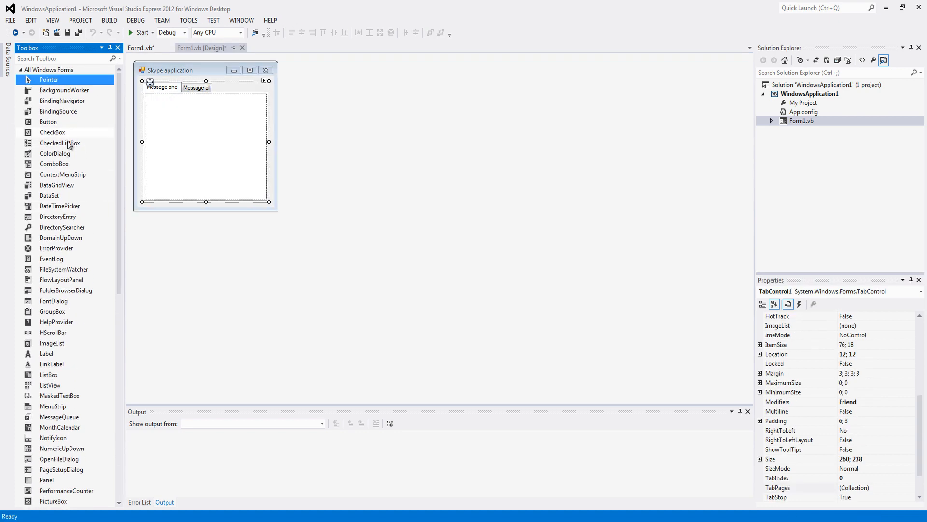
- Arrange three text boxes on the Message one tab and center-align their text
scroll(down, 3)
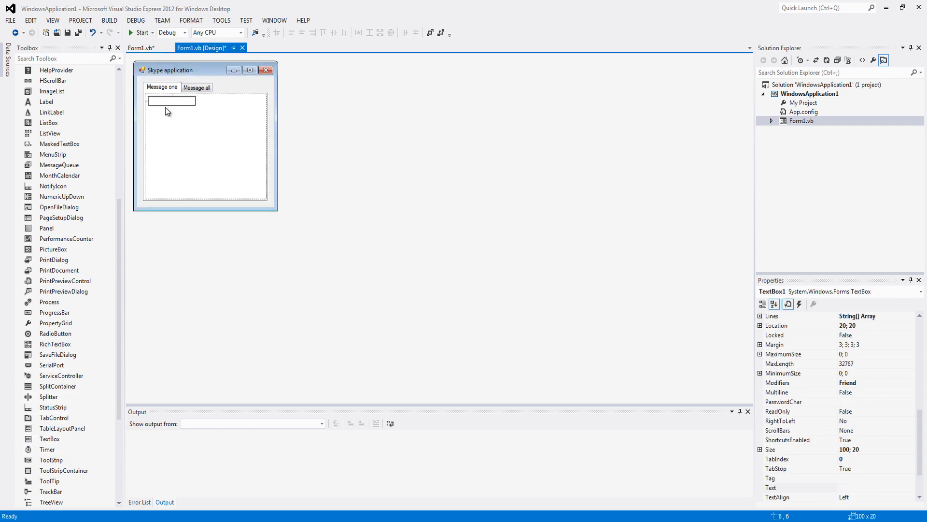
drag(172, 102, 164, 104)
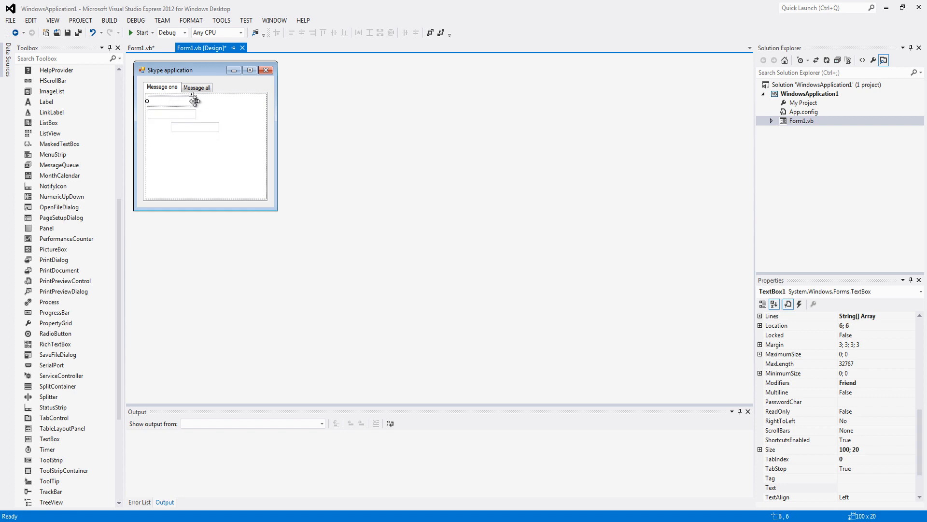
drag(195, 101, 265, 101)
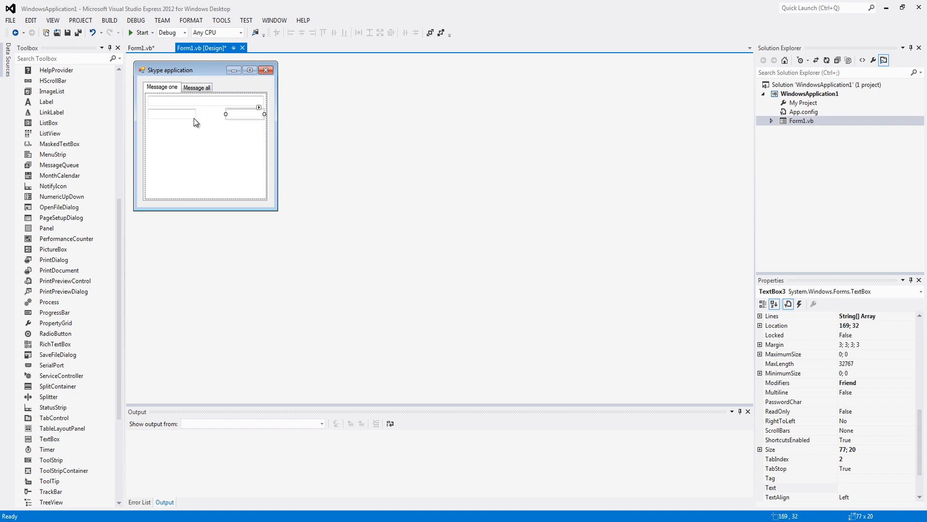
click(201, 97)
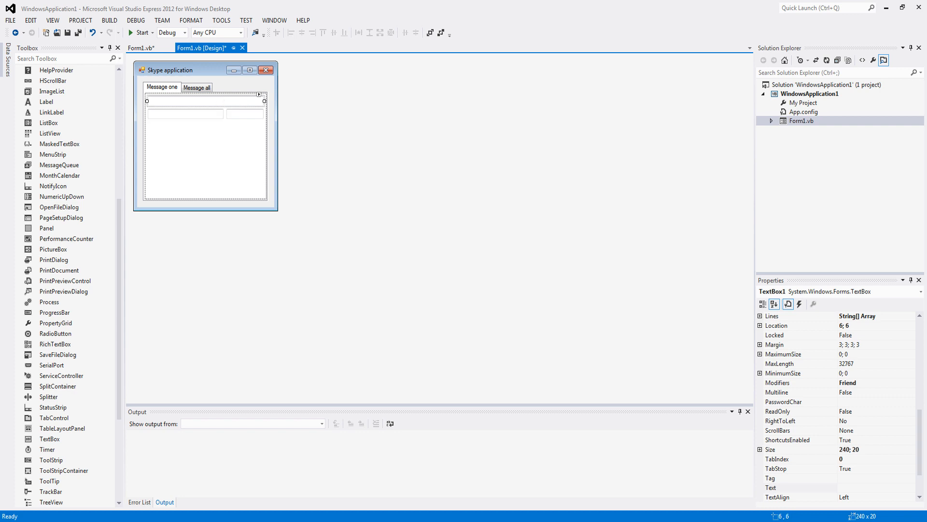
click(799, 467)
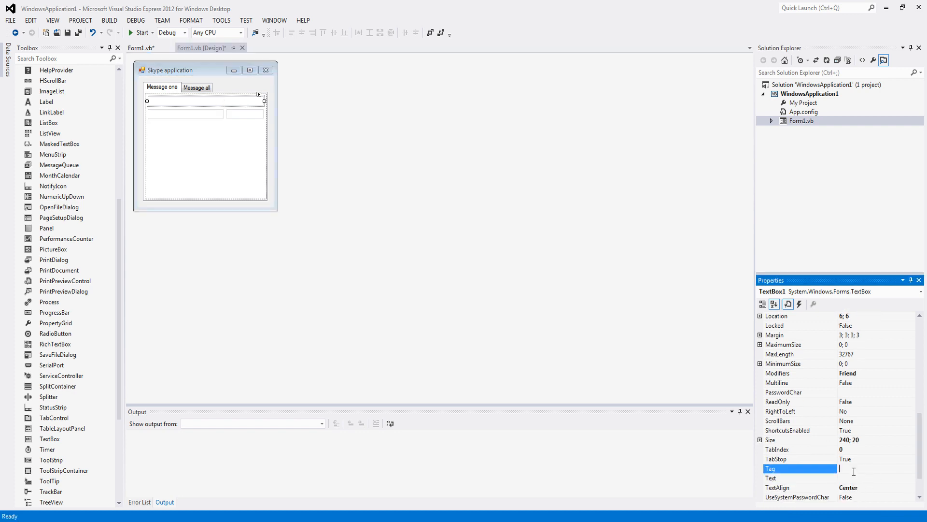
- Set the text boxes' Text to Message, Skypename and Interval
click(799, 478)
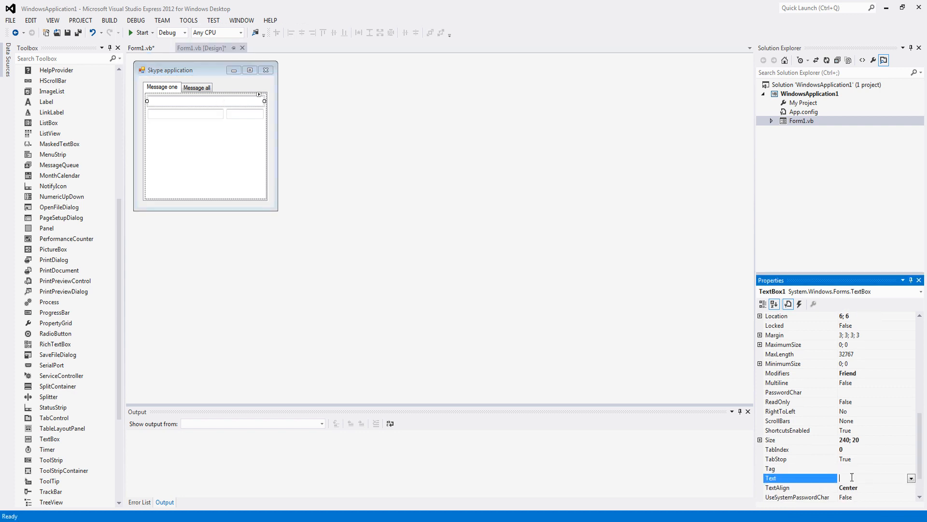
text(Message)
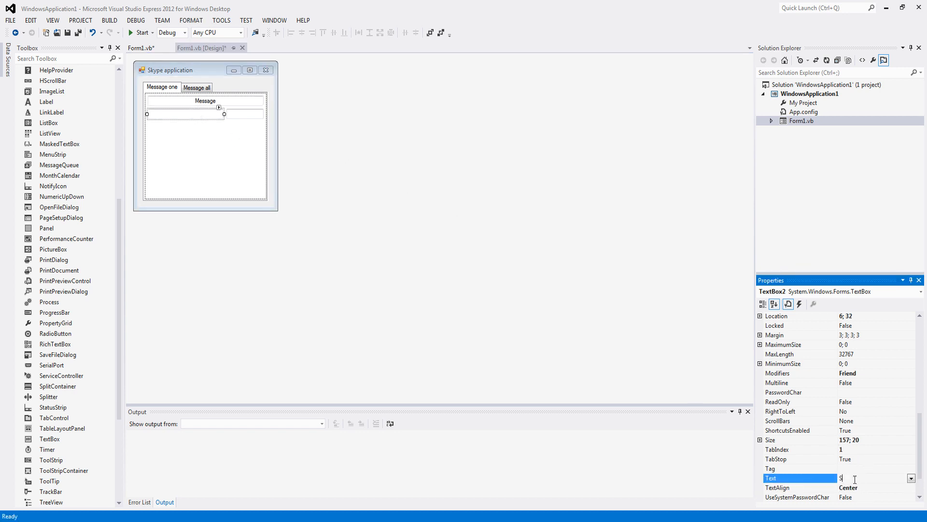
text(Skypename)
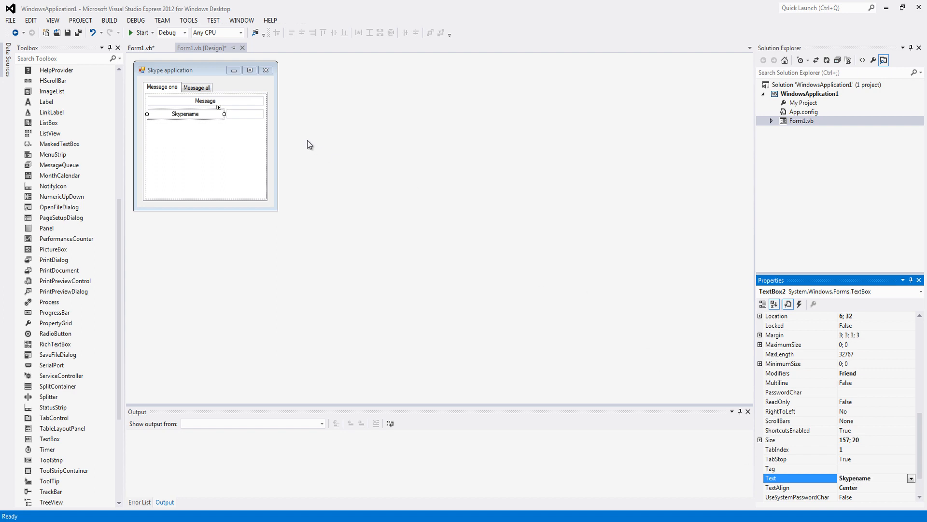
click(244, 114)
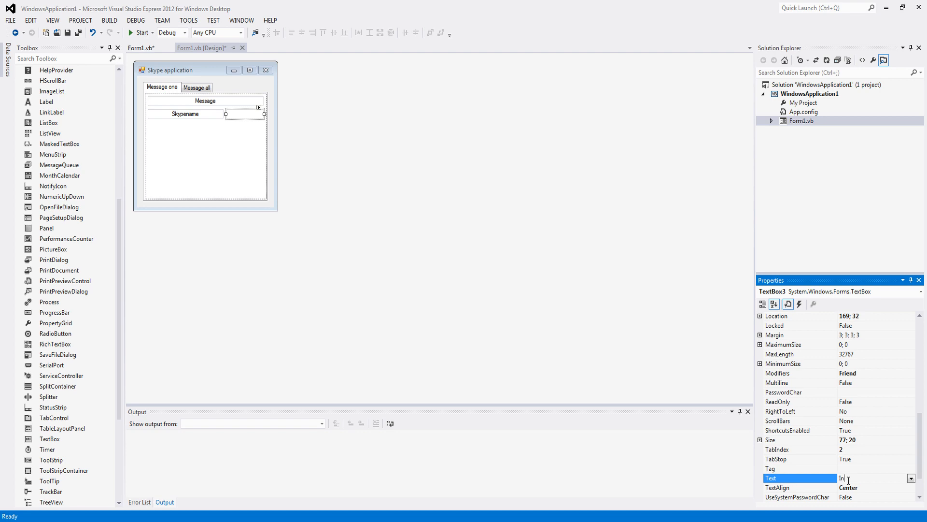
text(Interval)
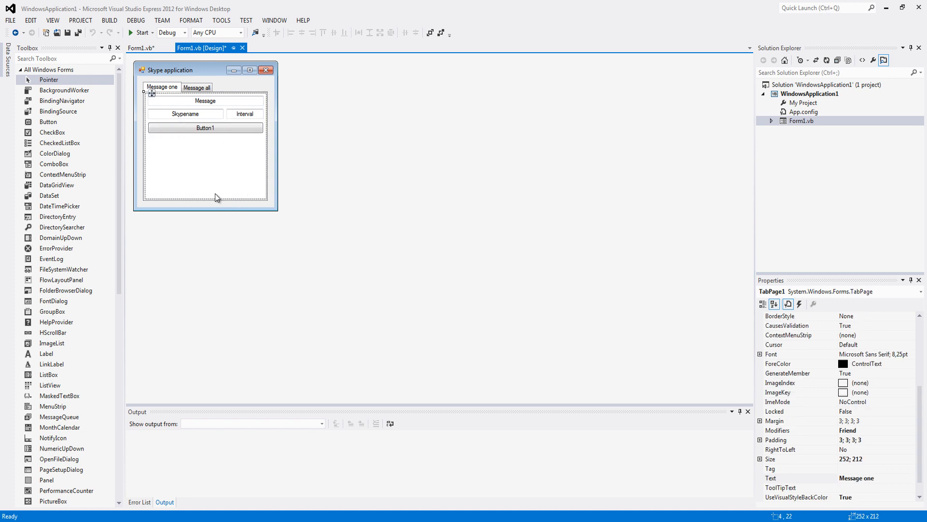
- Add Start and Stop buttons side by side and shrink the tab control and form to fit
click(206, 178)
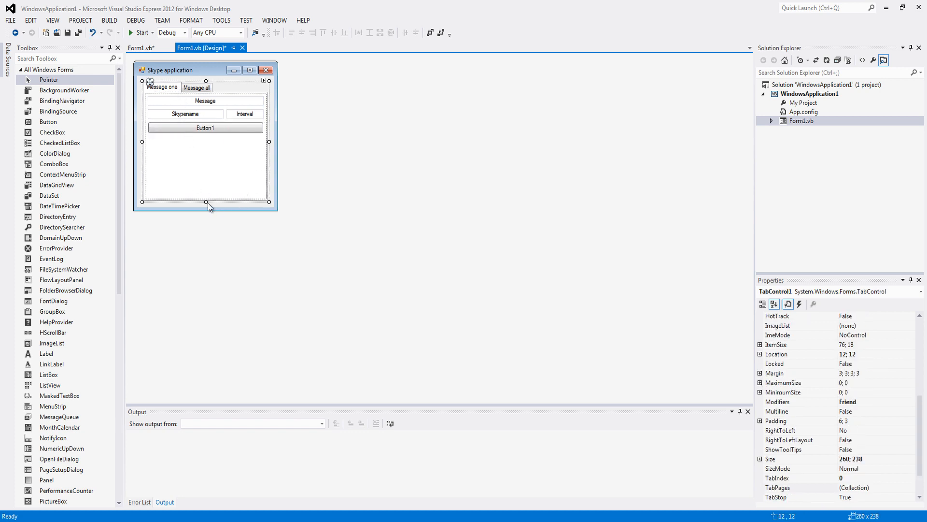
click(213, 191)
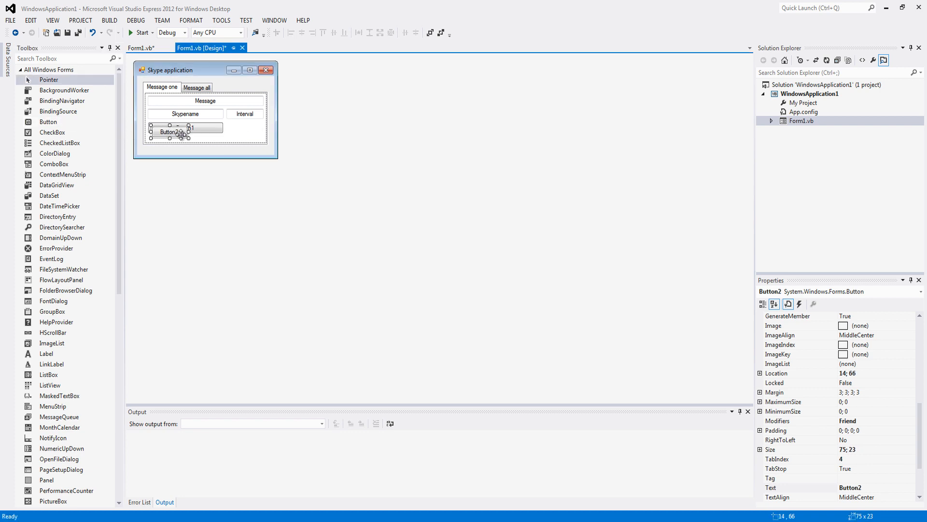
drag(168, 131, 245, 128)
text(Stop)
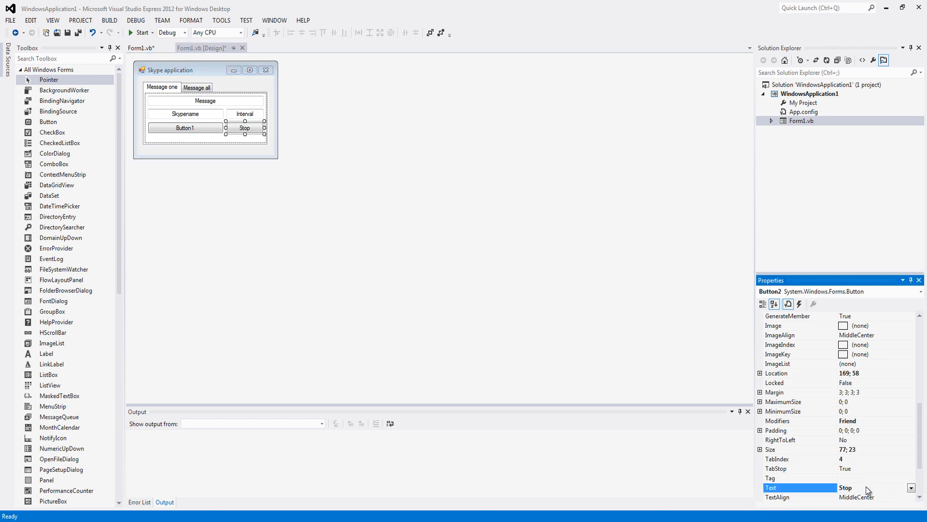
click(184, 128)
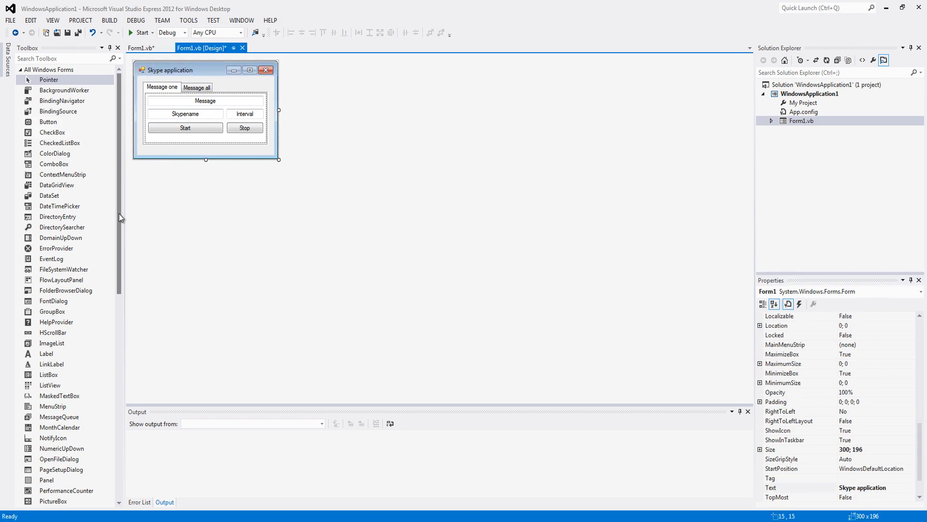
- Write skype.SendMessage(TextBox2.Text, TextBox1.Text) in Timer1_Tick, checking box names in the designer
scroll(down, 3)
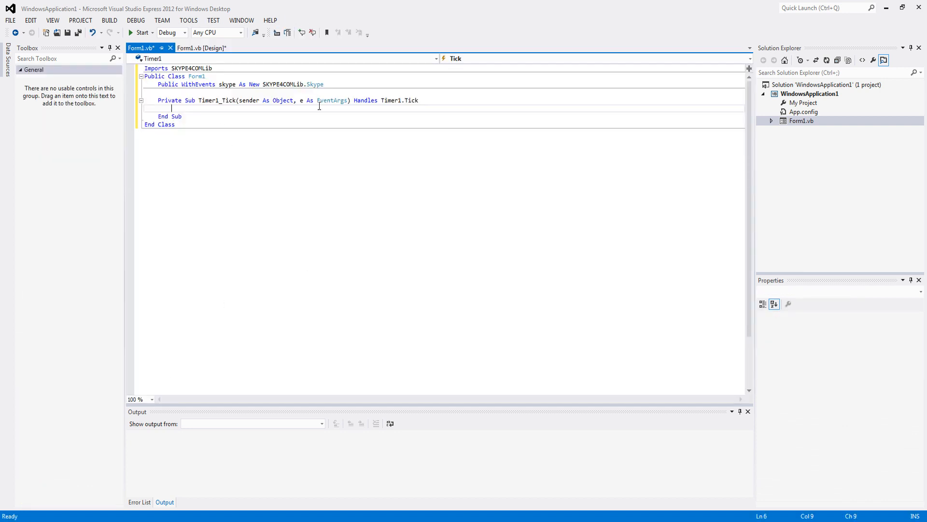
text(skype)
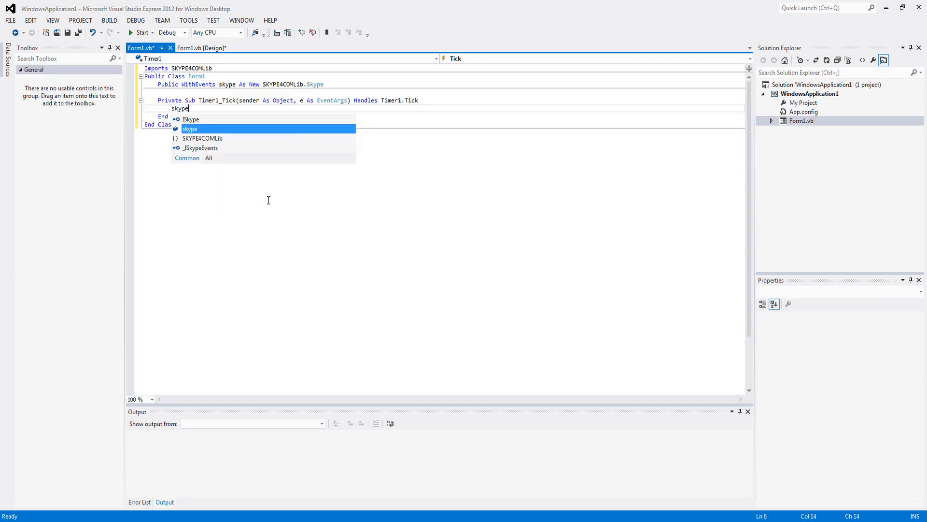
text(.SendMessage()
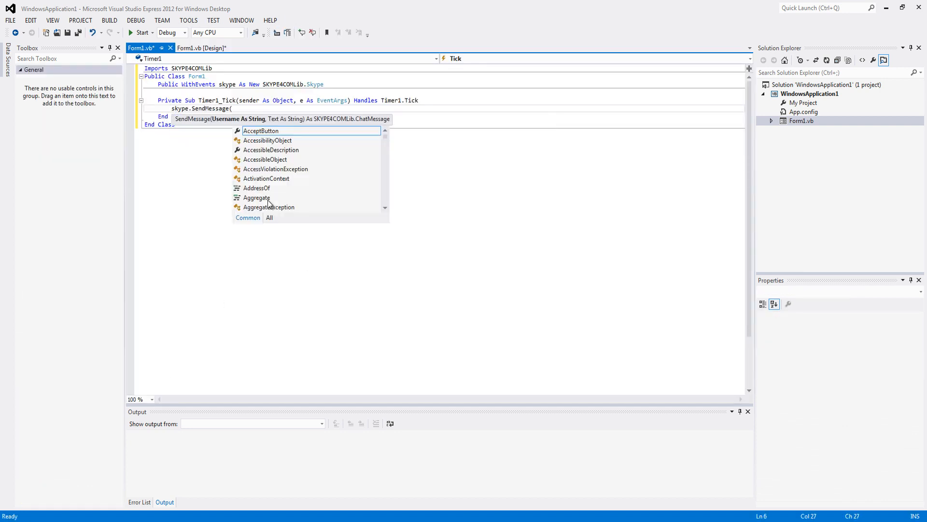
click(206, 48)
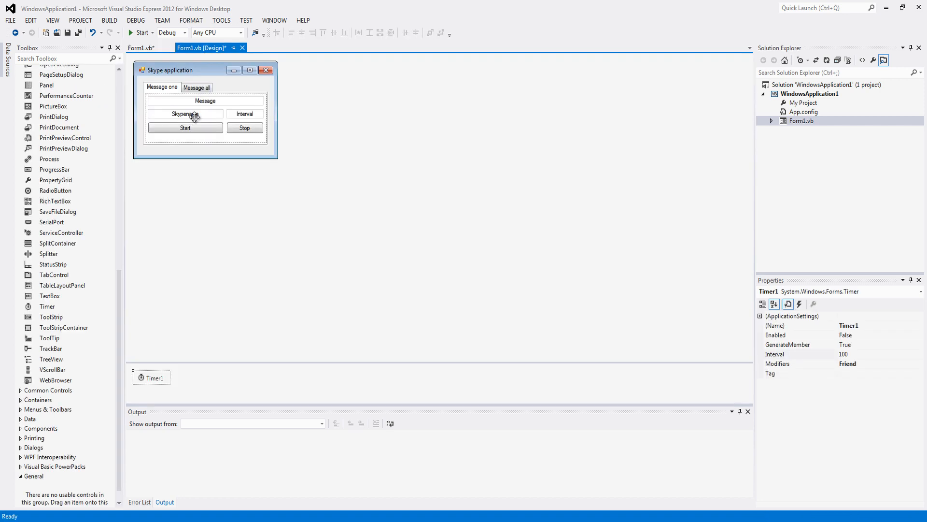
click(185, 113)
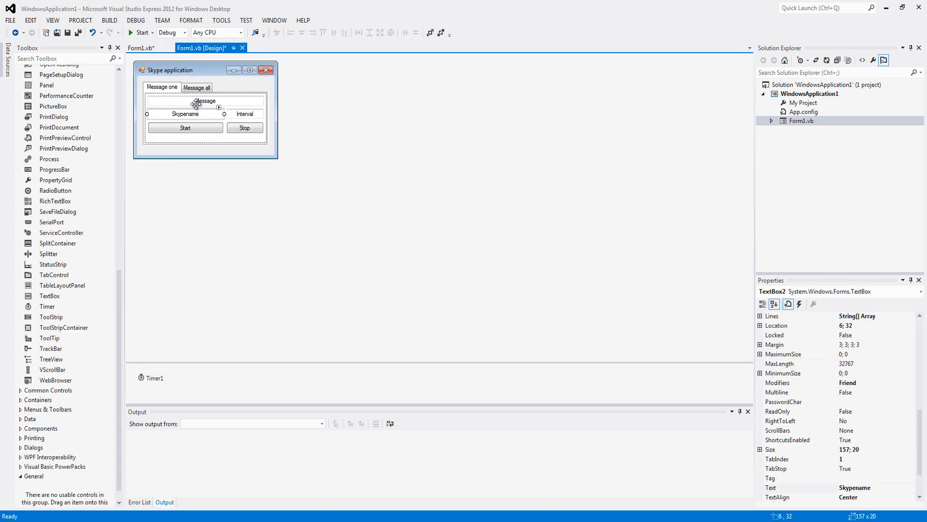
click(204, 101)
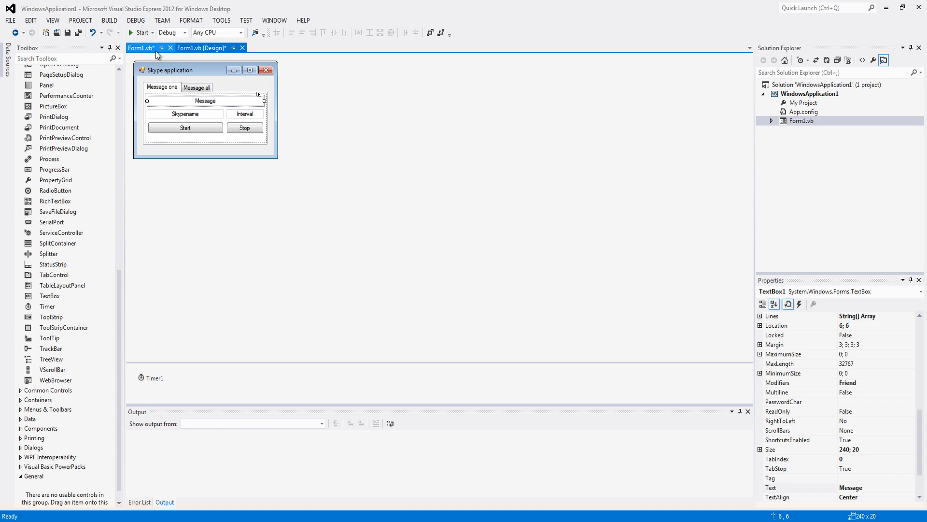
click(141, 49)
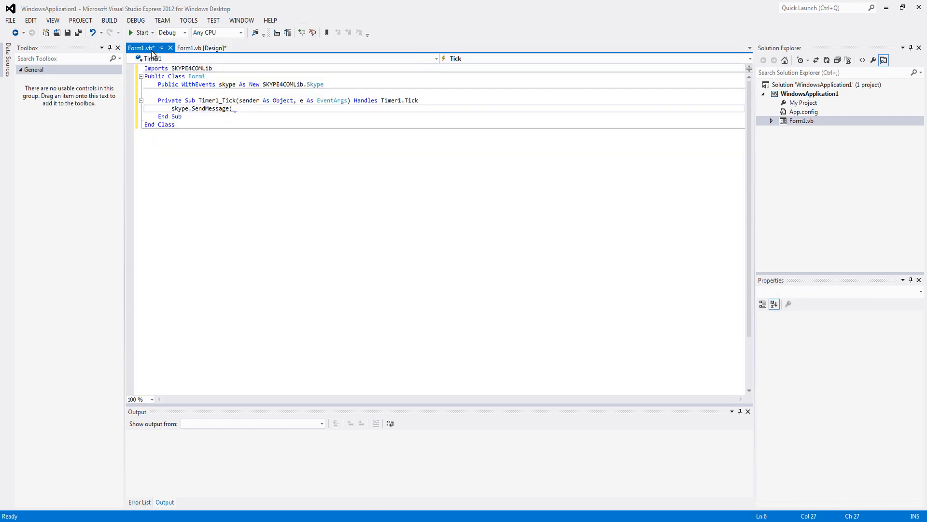
text(textb)
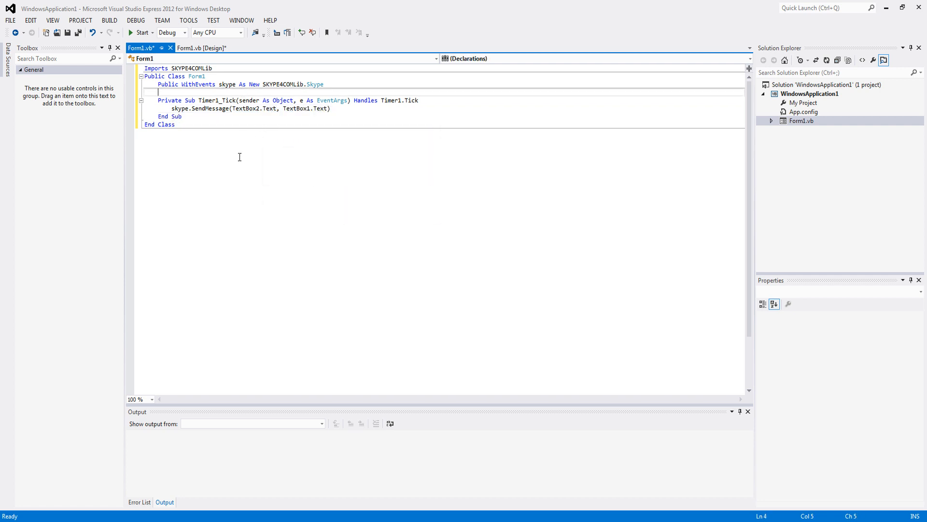
mouse_move(276, 166)
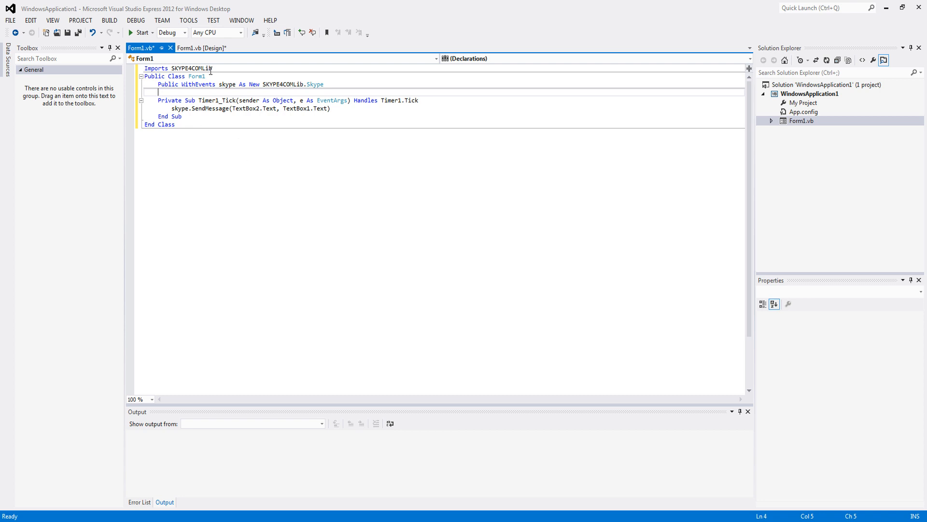
- Make Button1_Click set Timer1.Interval = TextBox3.Text and call Timer1.Start()
click(201, 49)
text(Timer1.Interval =)
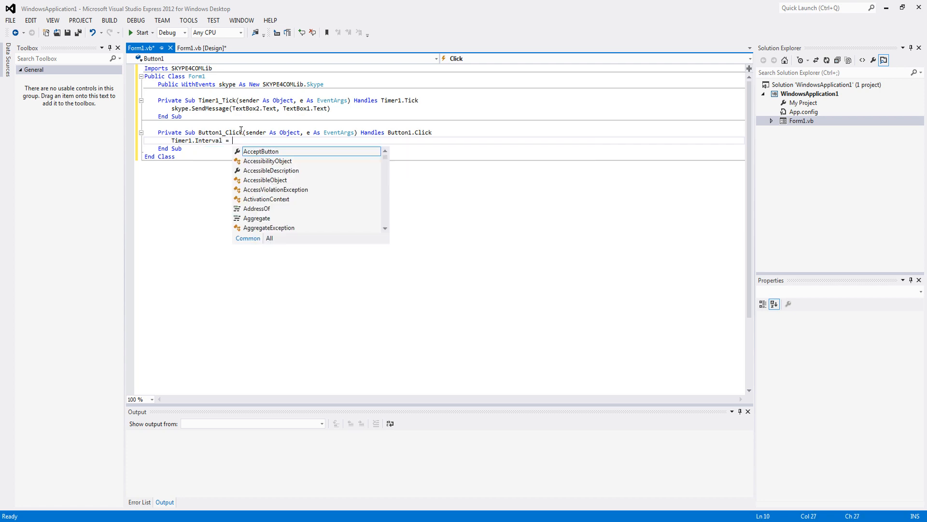
text(textbox)
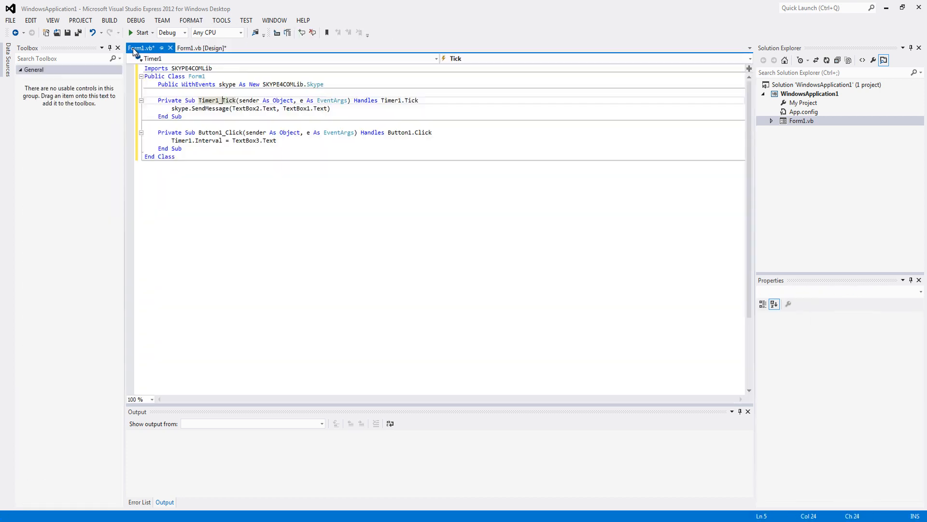
text(timer1.Start()
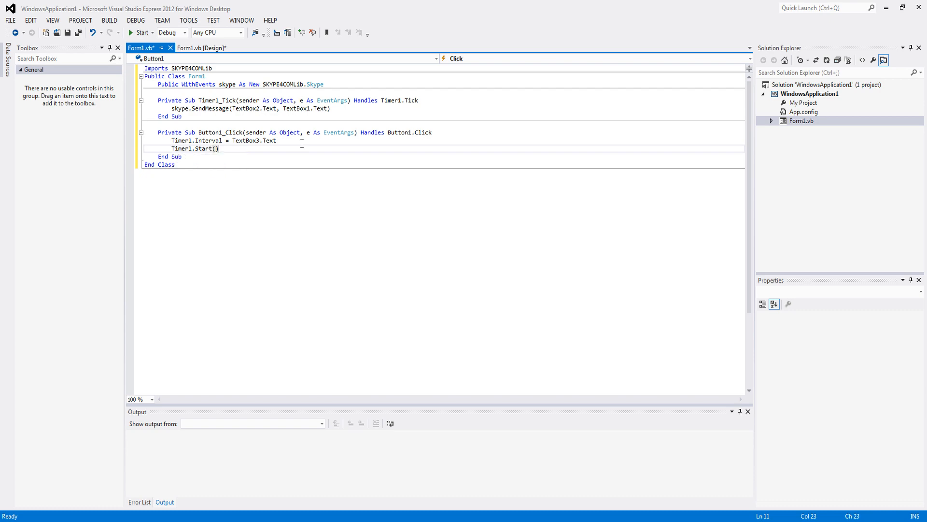
- Make the Stop button's Button2_Click handler call Timer1.Stop()
click(209, 48)
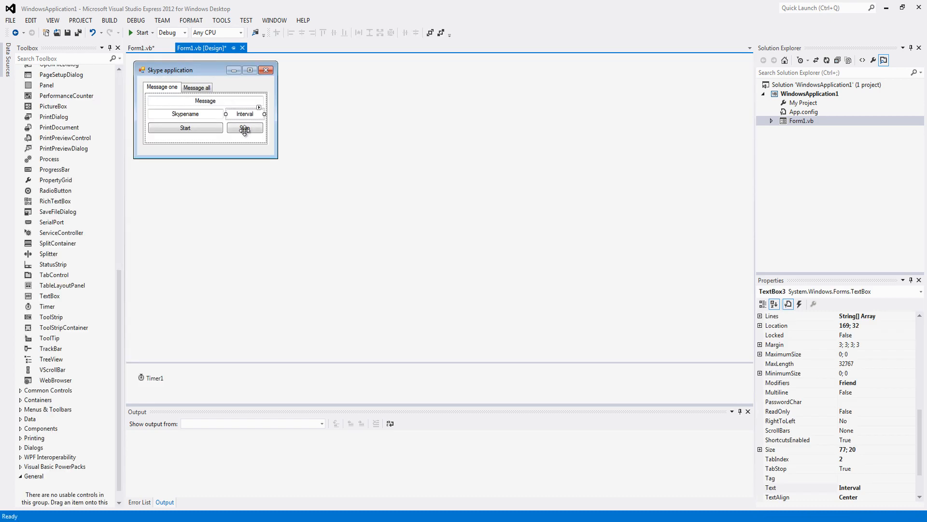
double_click(244, 129)
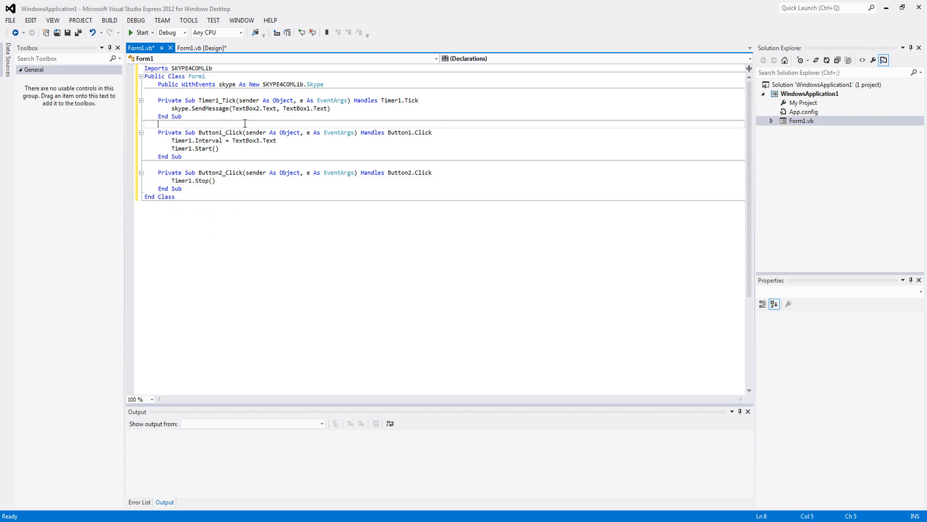
click(206, 49)
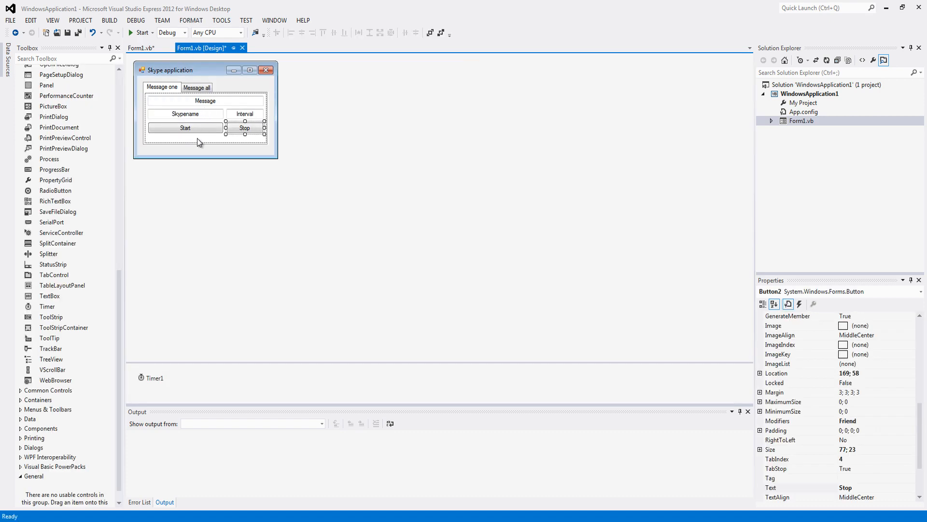
- Add a multiline text box to the Message all tab and enlarge it across the tab
click(140, 48)
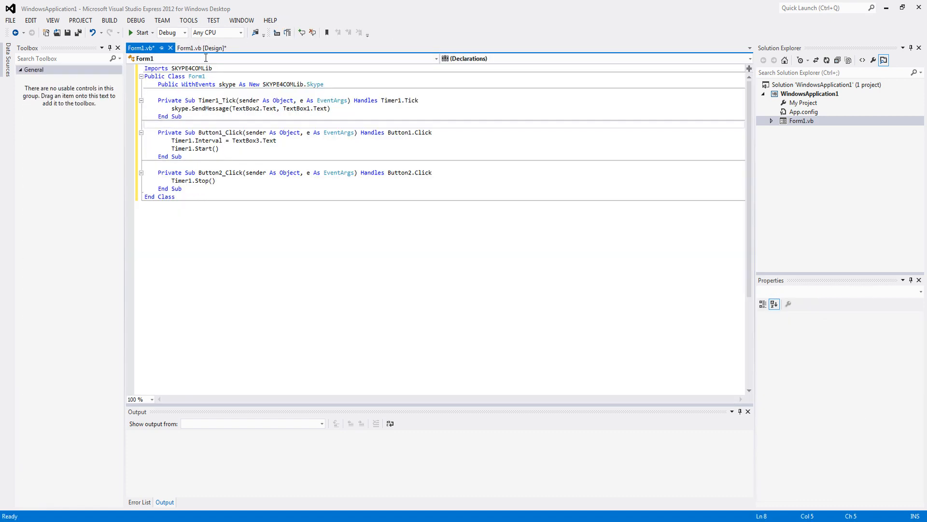
click(202, 49)
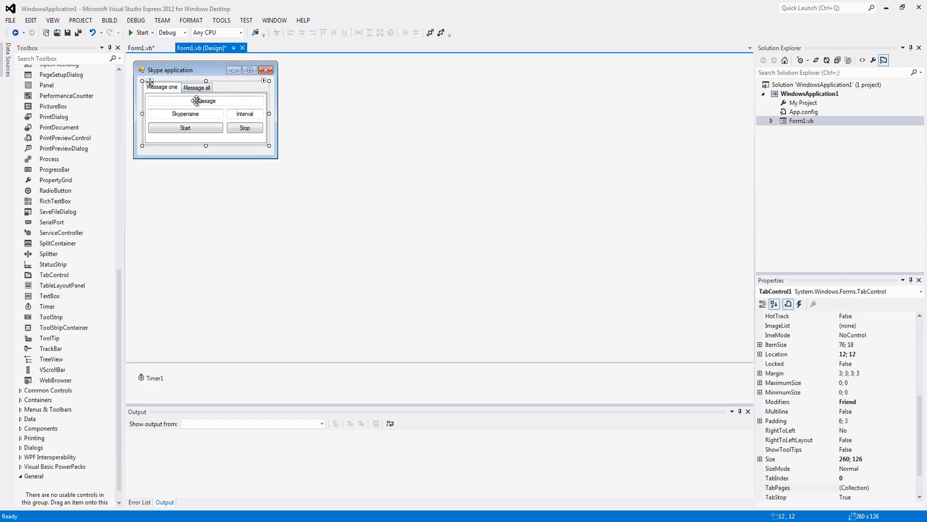
scroll(up, 3)
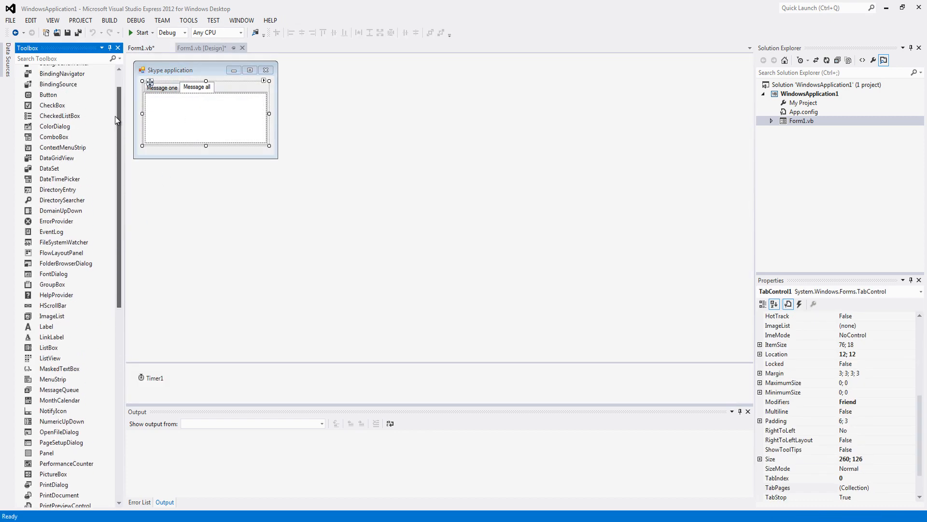
scroll(down, 3)
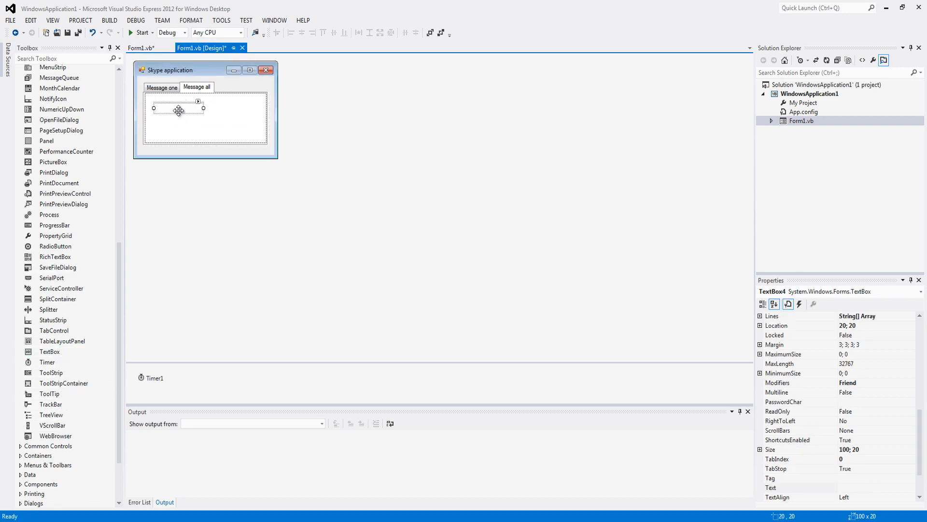
click(198, 100)
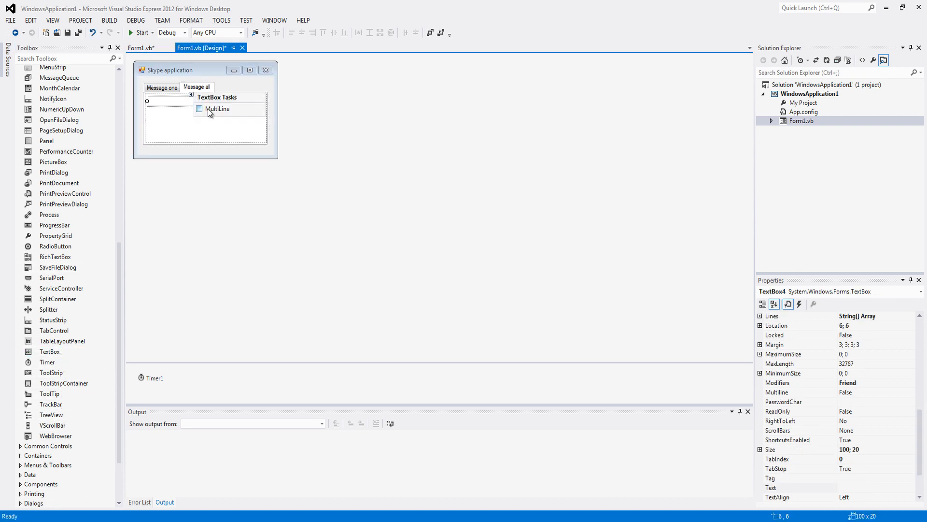
click(199, 109)
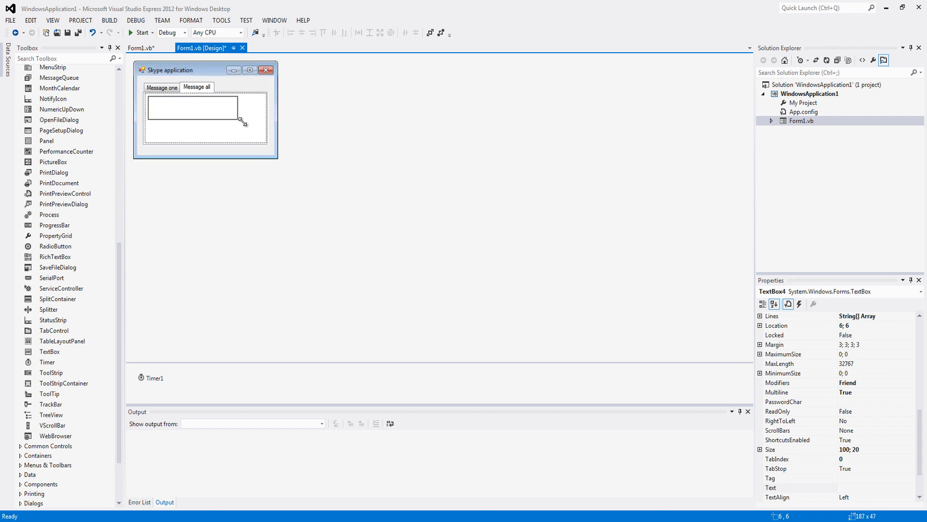
drag(241, 121, 264, 124)
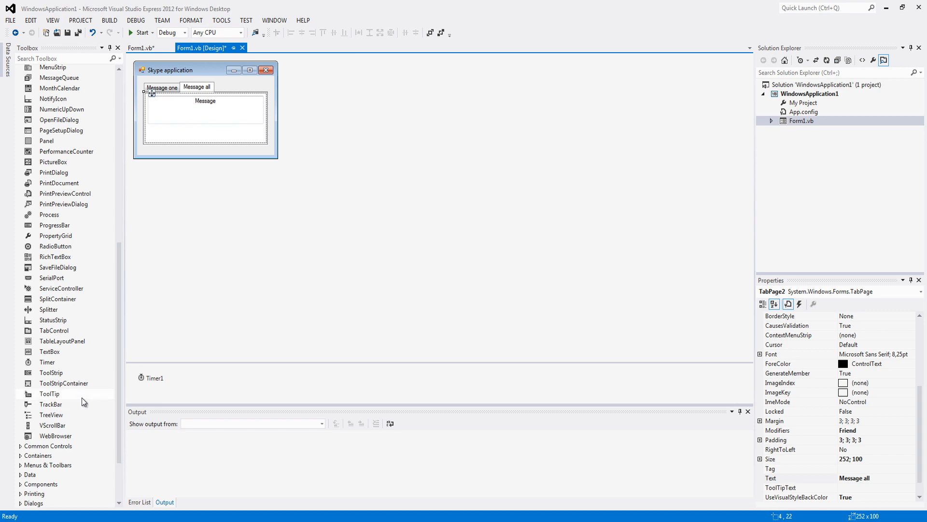
mouse_move(51, 373)
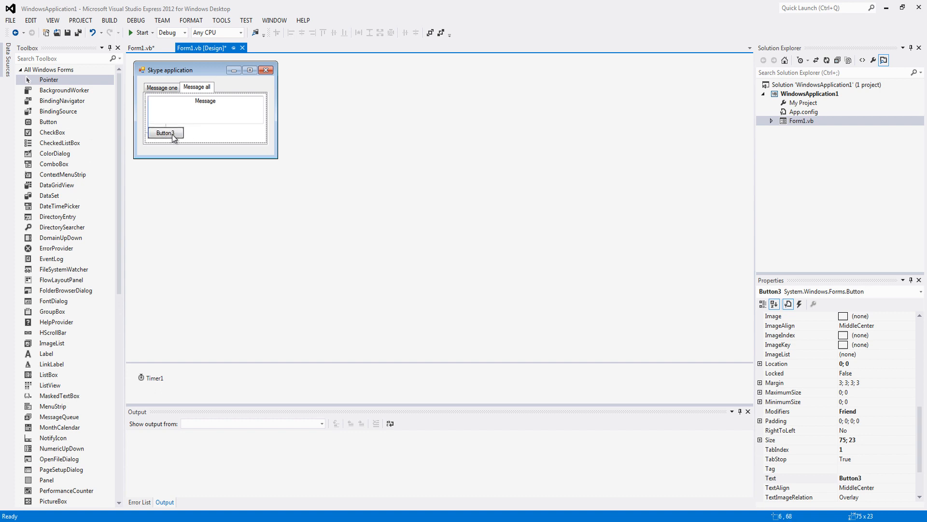
- Add a 'Send to all contacts' button stretched across the tab width
drag(183, 132, 267, 132)
text(Send to all contacts)
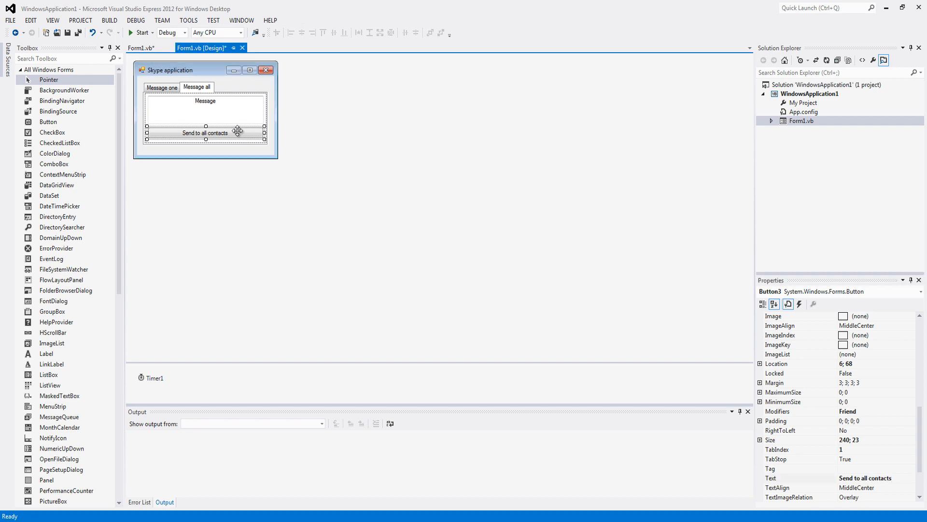
- Write Button3_Click as a For Each over skype.Friends calling skype.SendMessage(user.handle, TextBox4.Text)
double_click(204, 132)
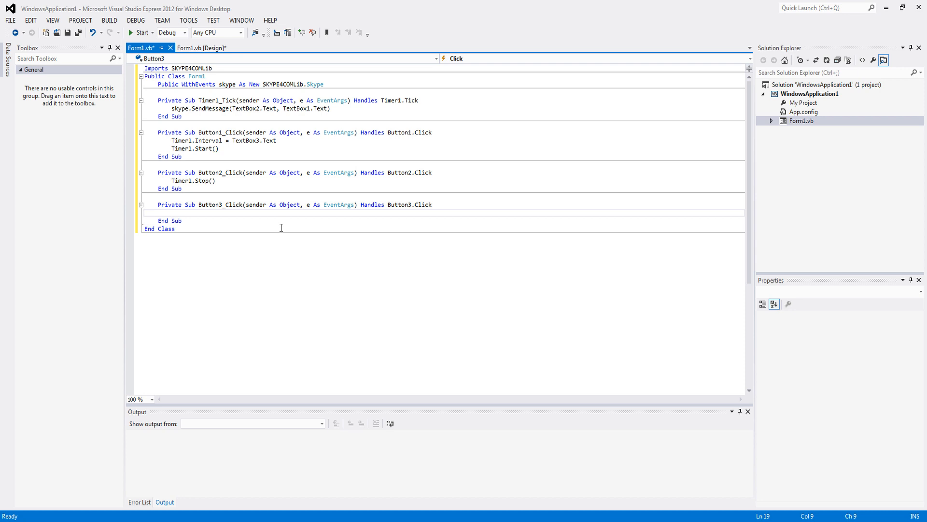
text(For ea)
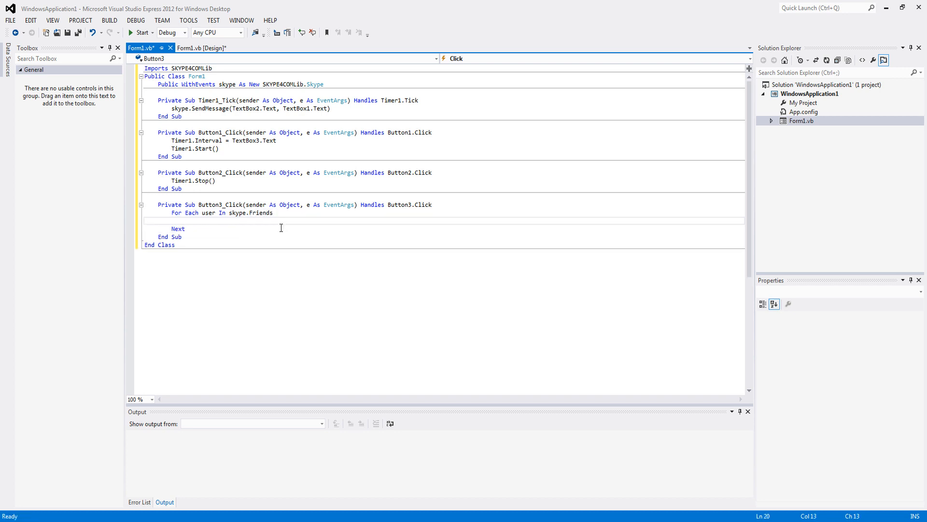
text(skype)
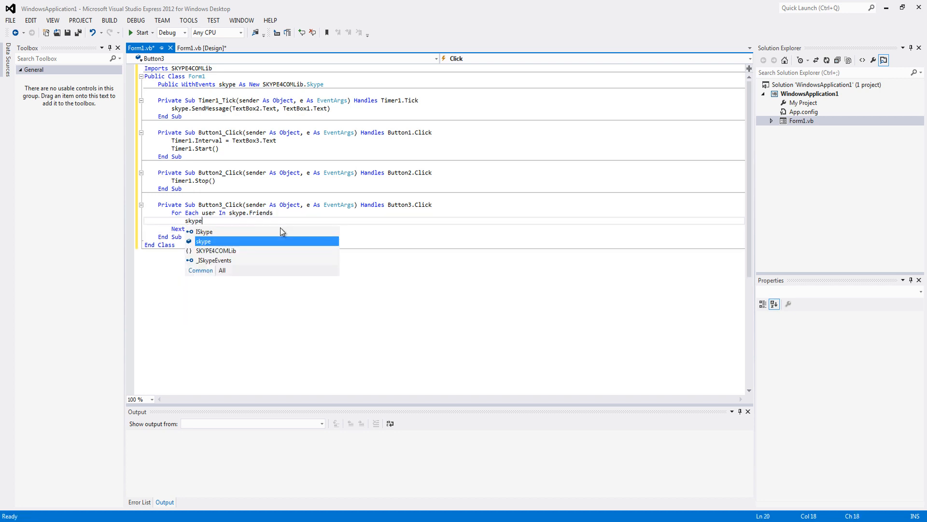
text(.sendmessage(user.handl)
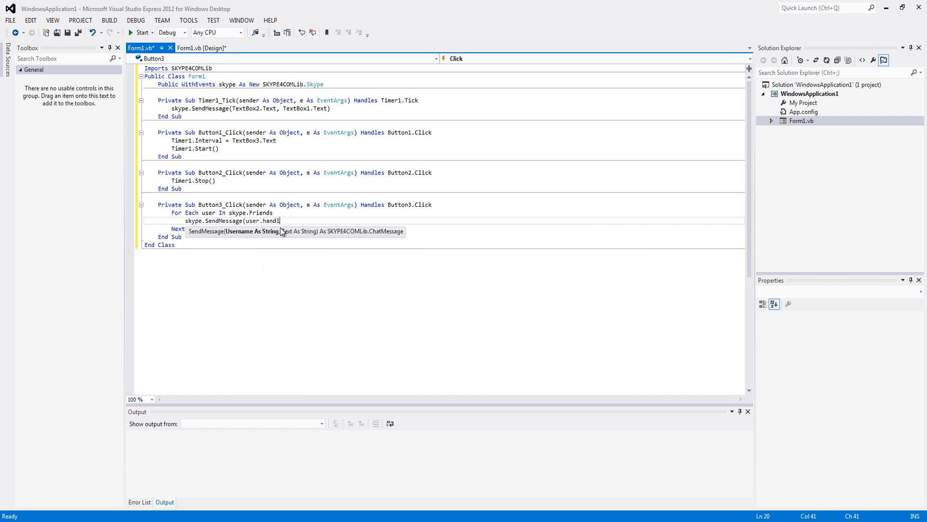
text(e,)
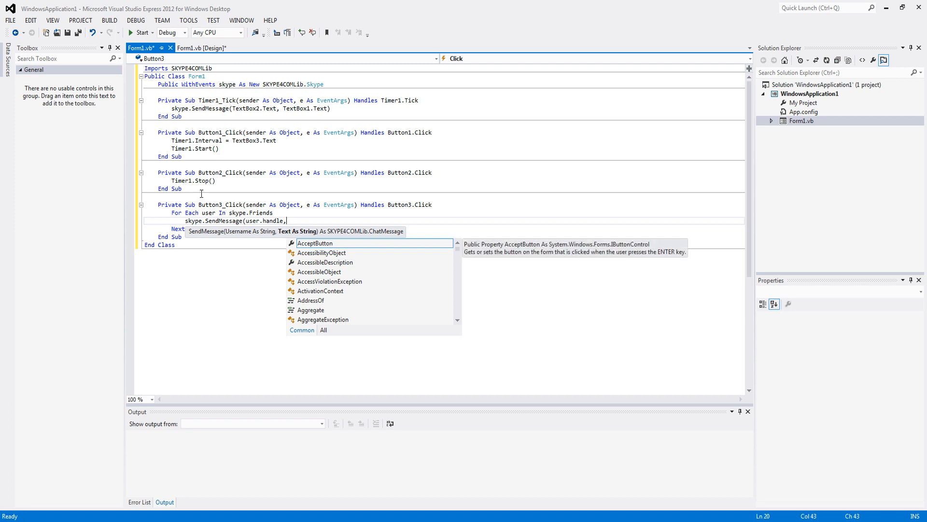
text(textbox4)
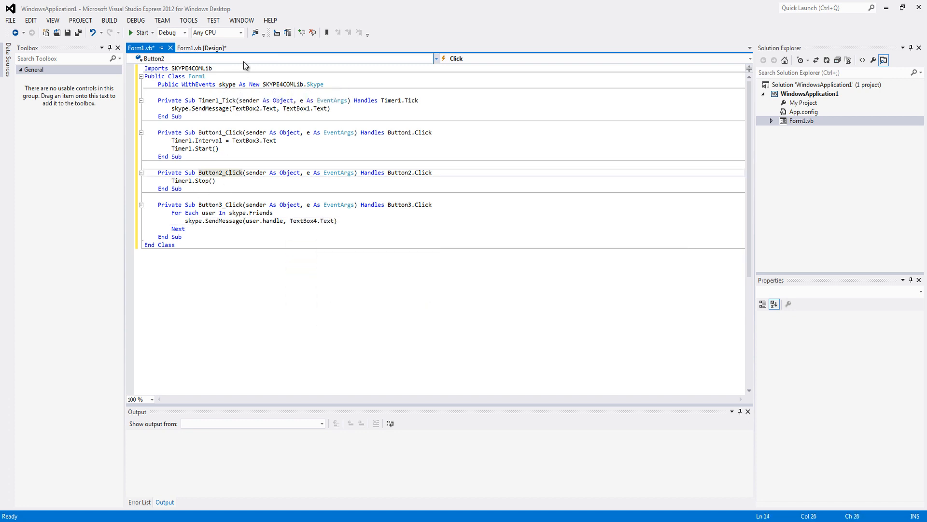
click(201, 49)
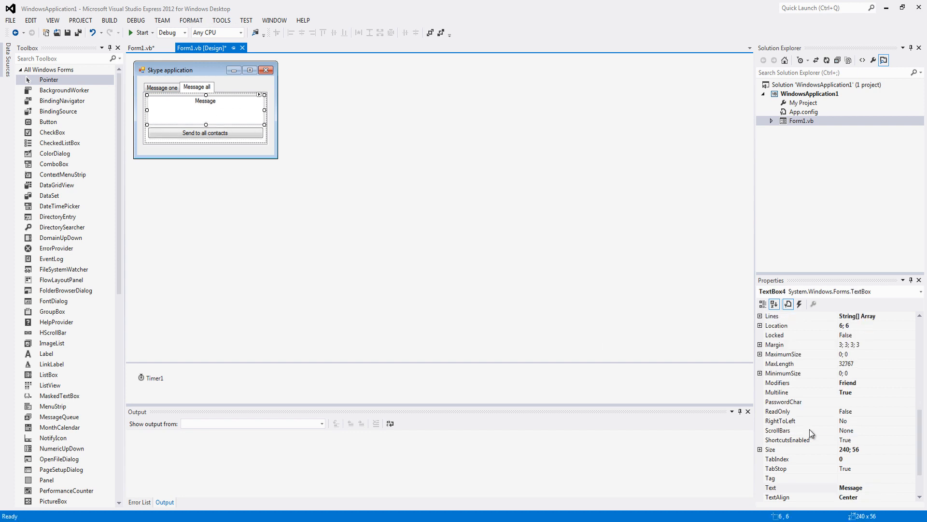
click(139, 49)
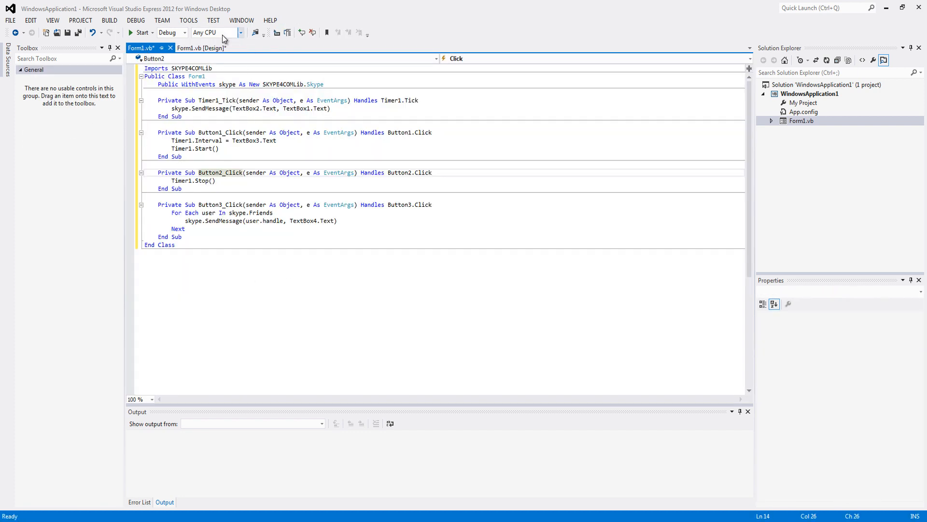
click(201, 49)
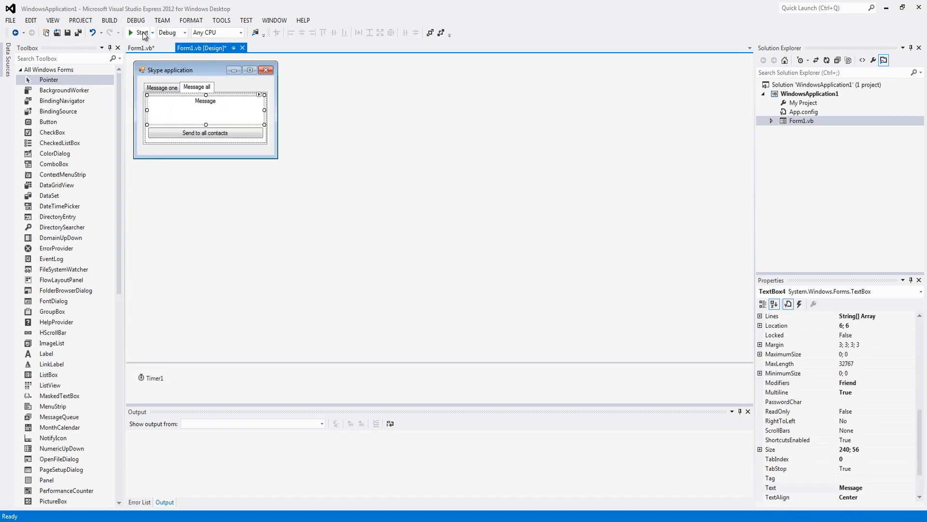
- Run the app and enter message test123 with a 500 interval on Message one
click(140, 33)
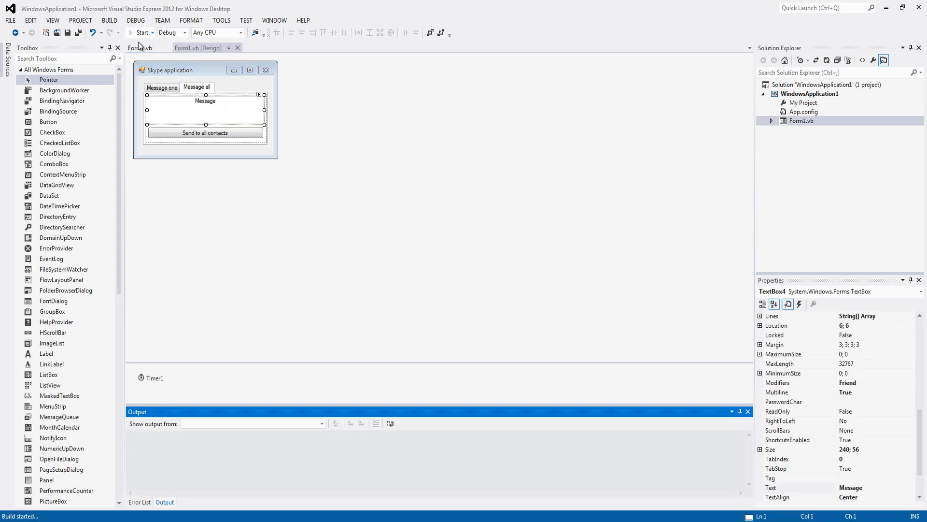
click(141, 33)
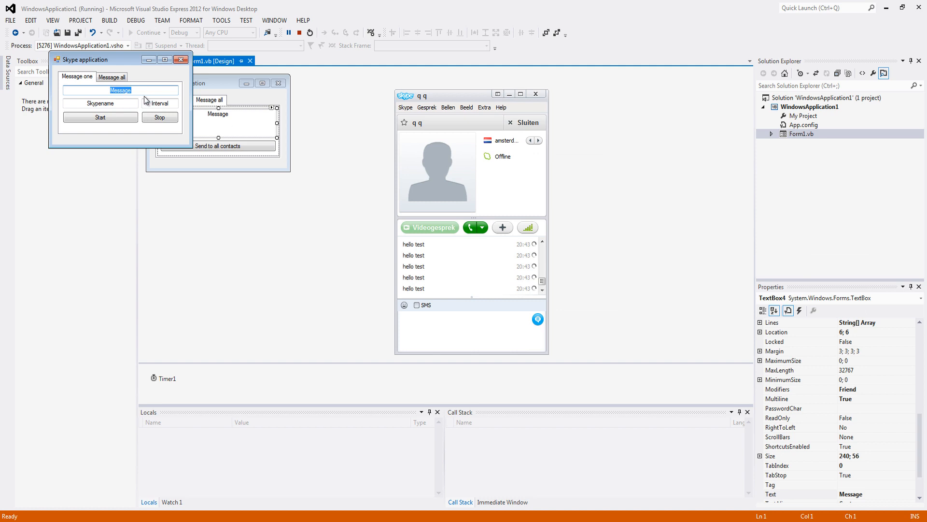
text(tset1)
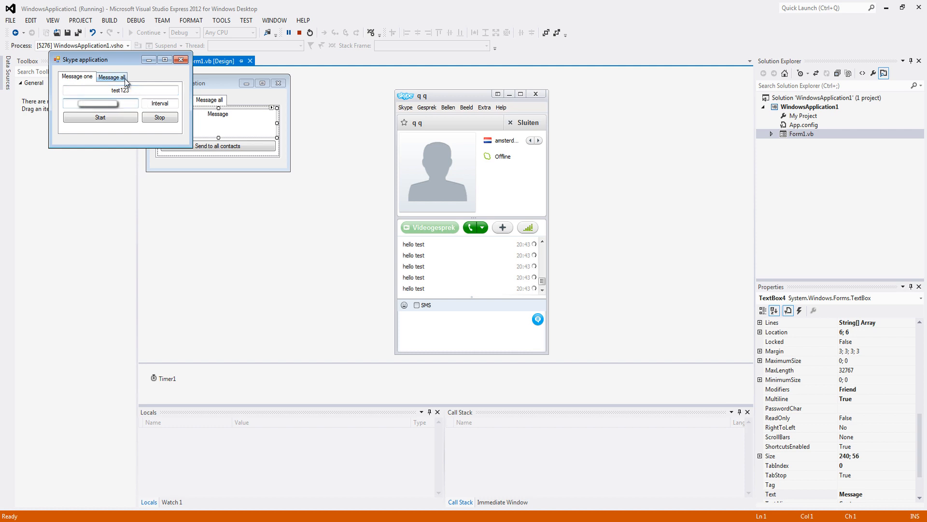
triple_click(159, 103)
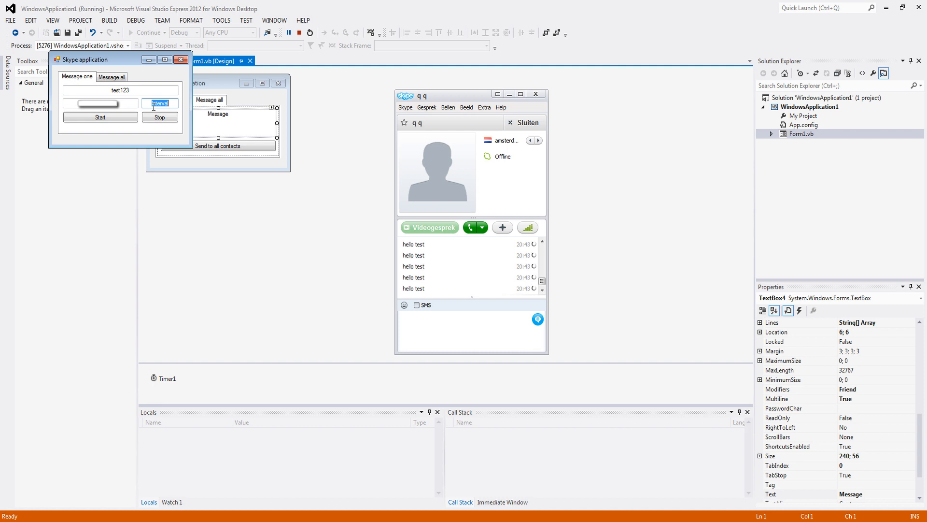
text(500)
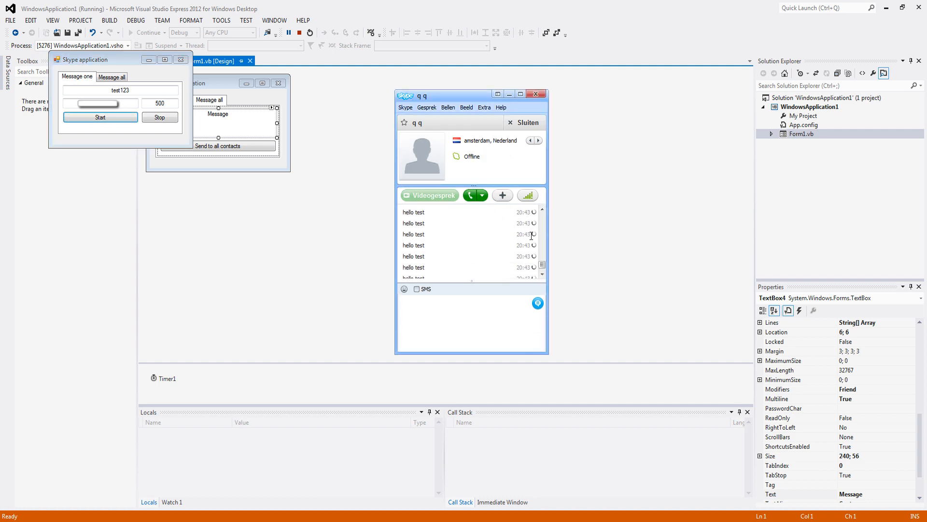
- Stop the repeated messages and focus the Message box on the Message all page
click(100, 117)
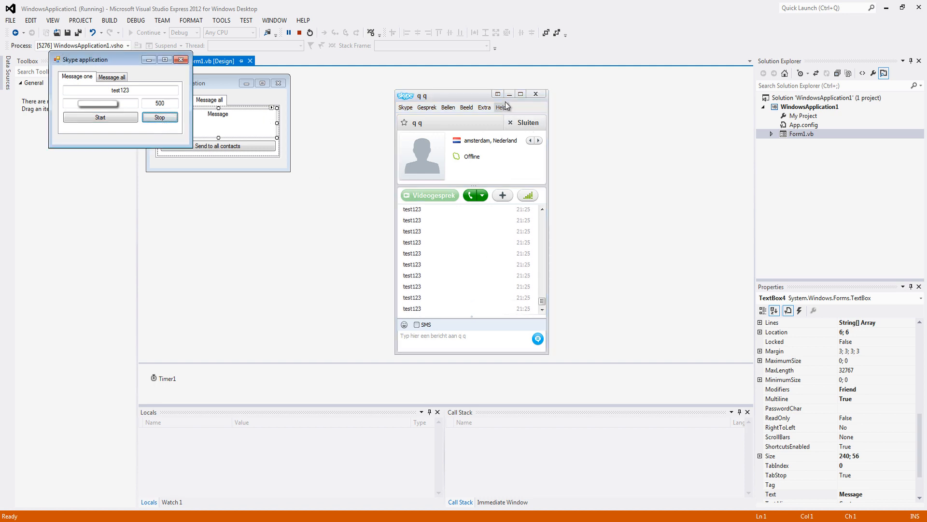
click(111, 77)
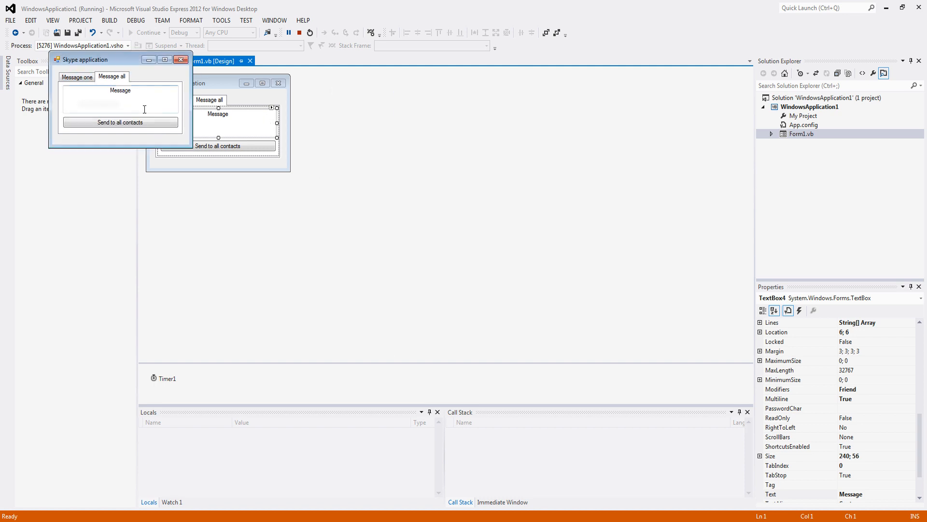
click(120, 122)
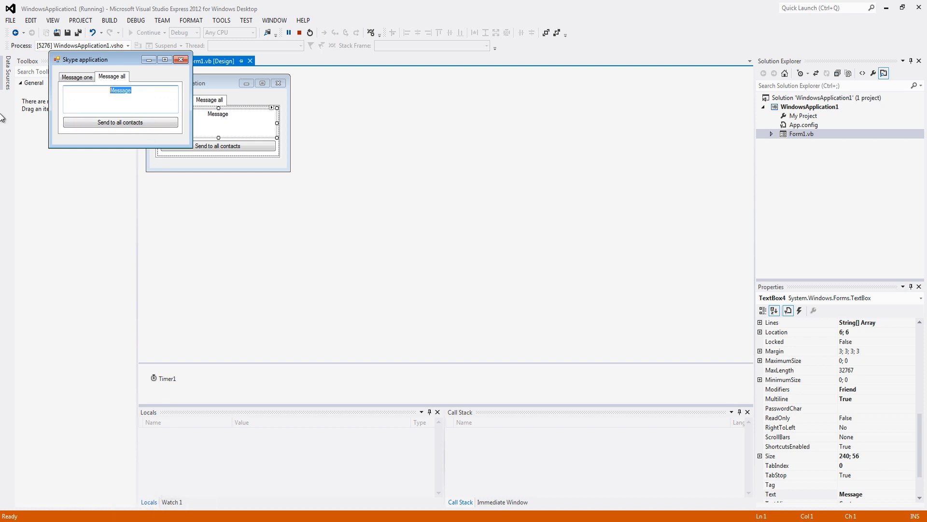
mouse_move(297, 49)
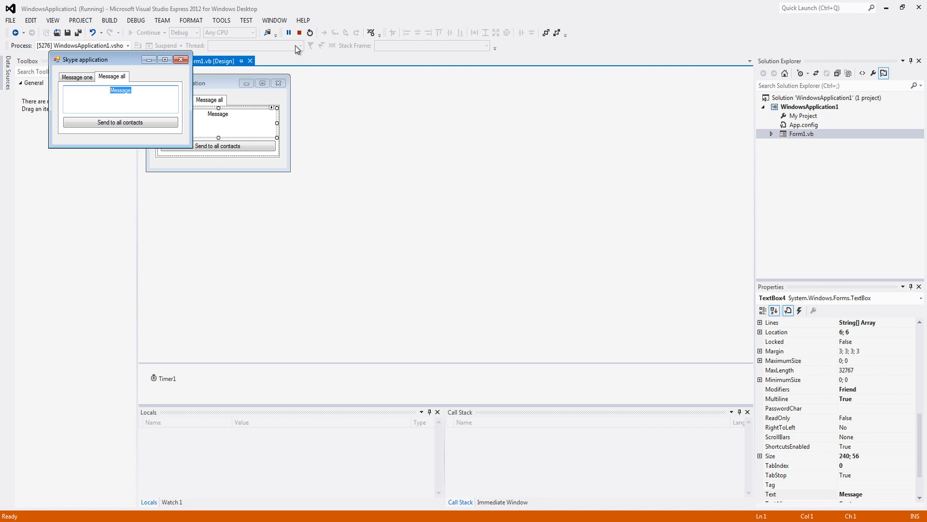
- End debugging and select the form in the designer
click(298, 33)
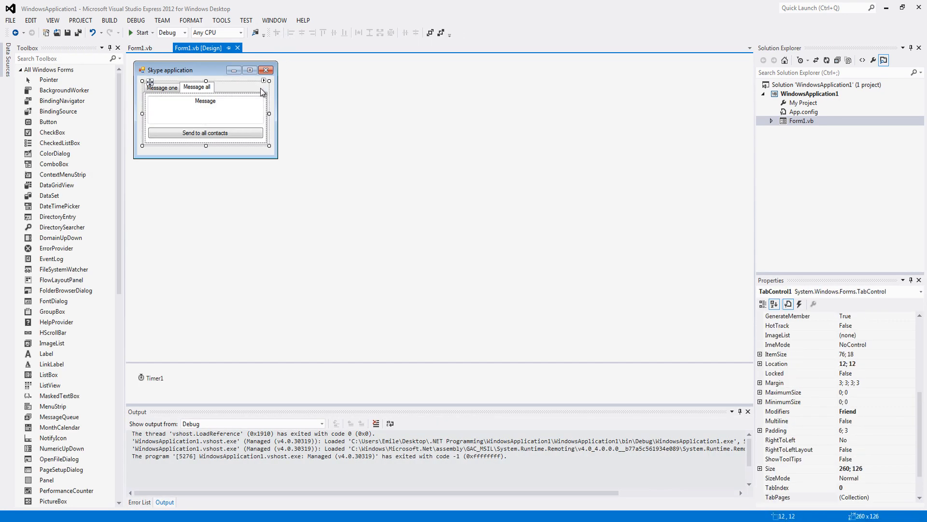
click(212, 70)
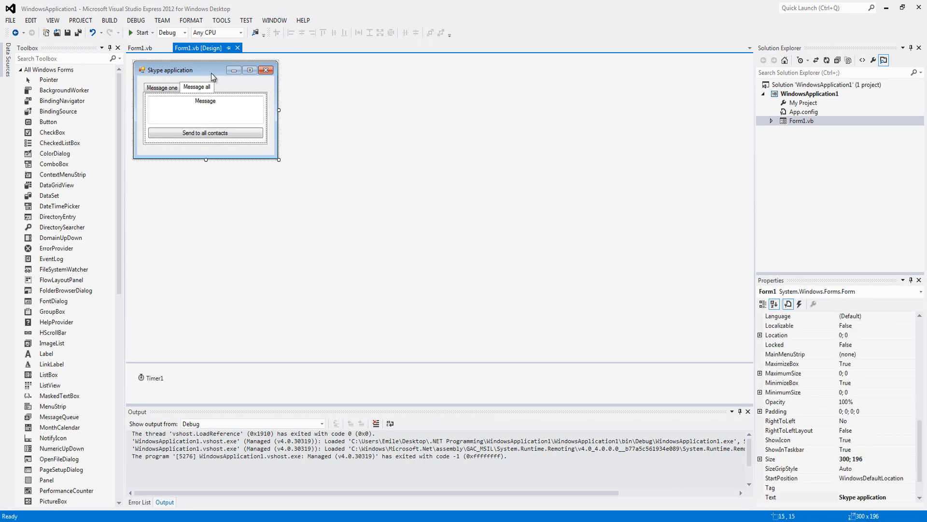